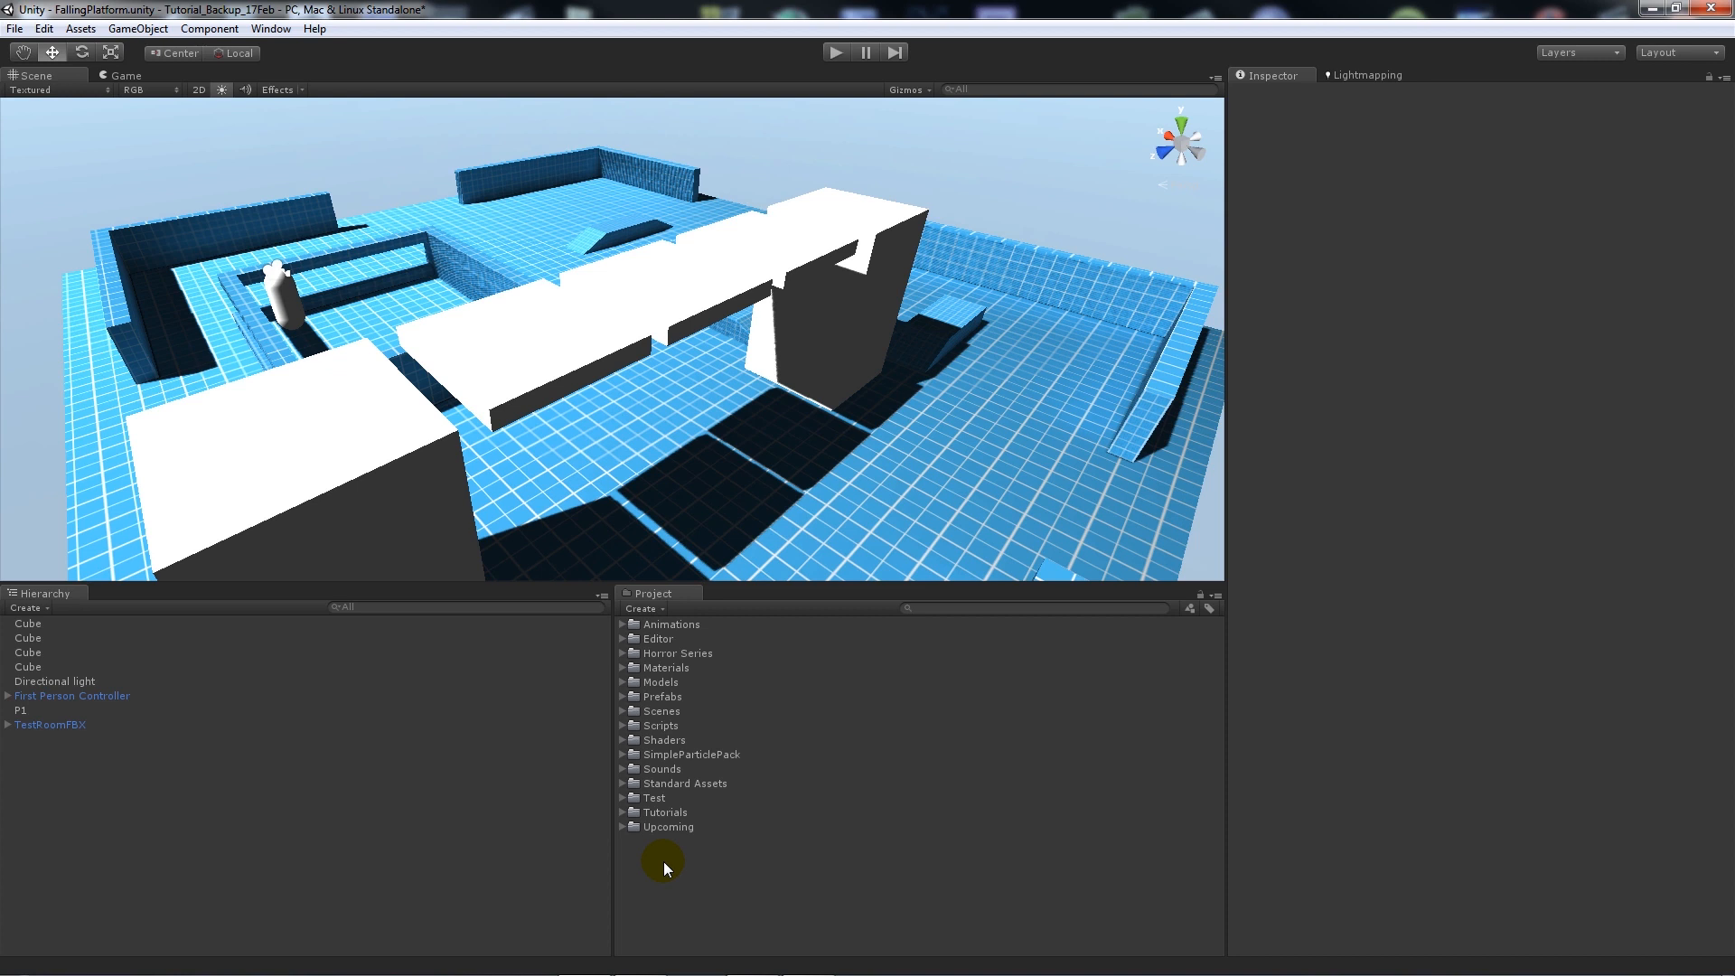
pyautogui.moveTo(1119, 259)
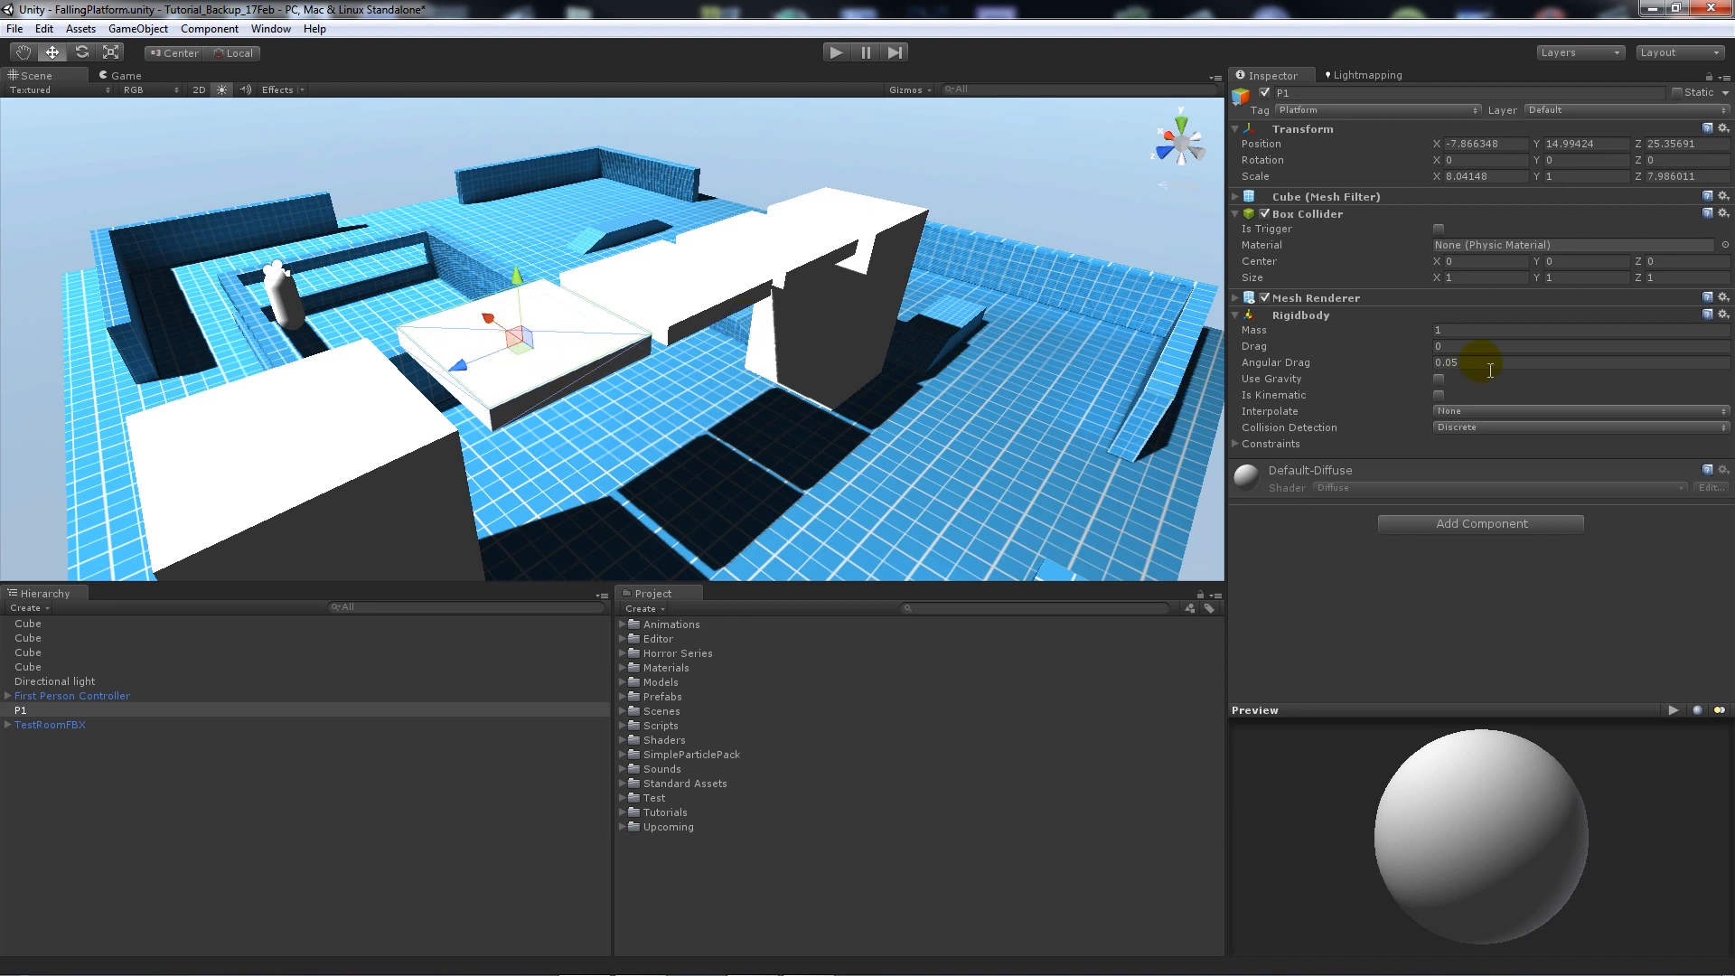
pyautogui.moveTo(1352, 401)
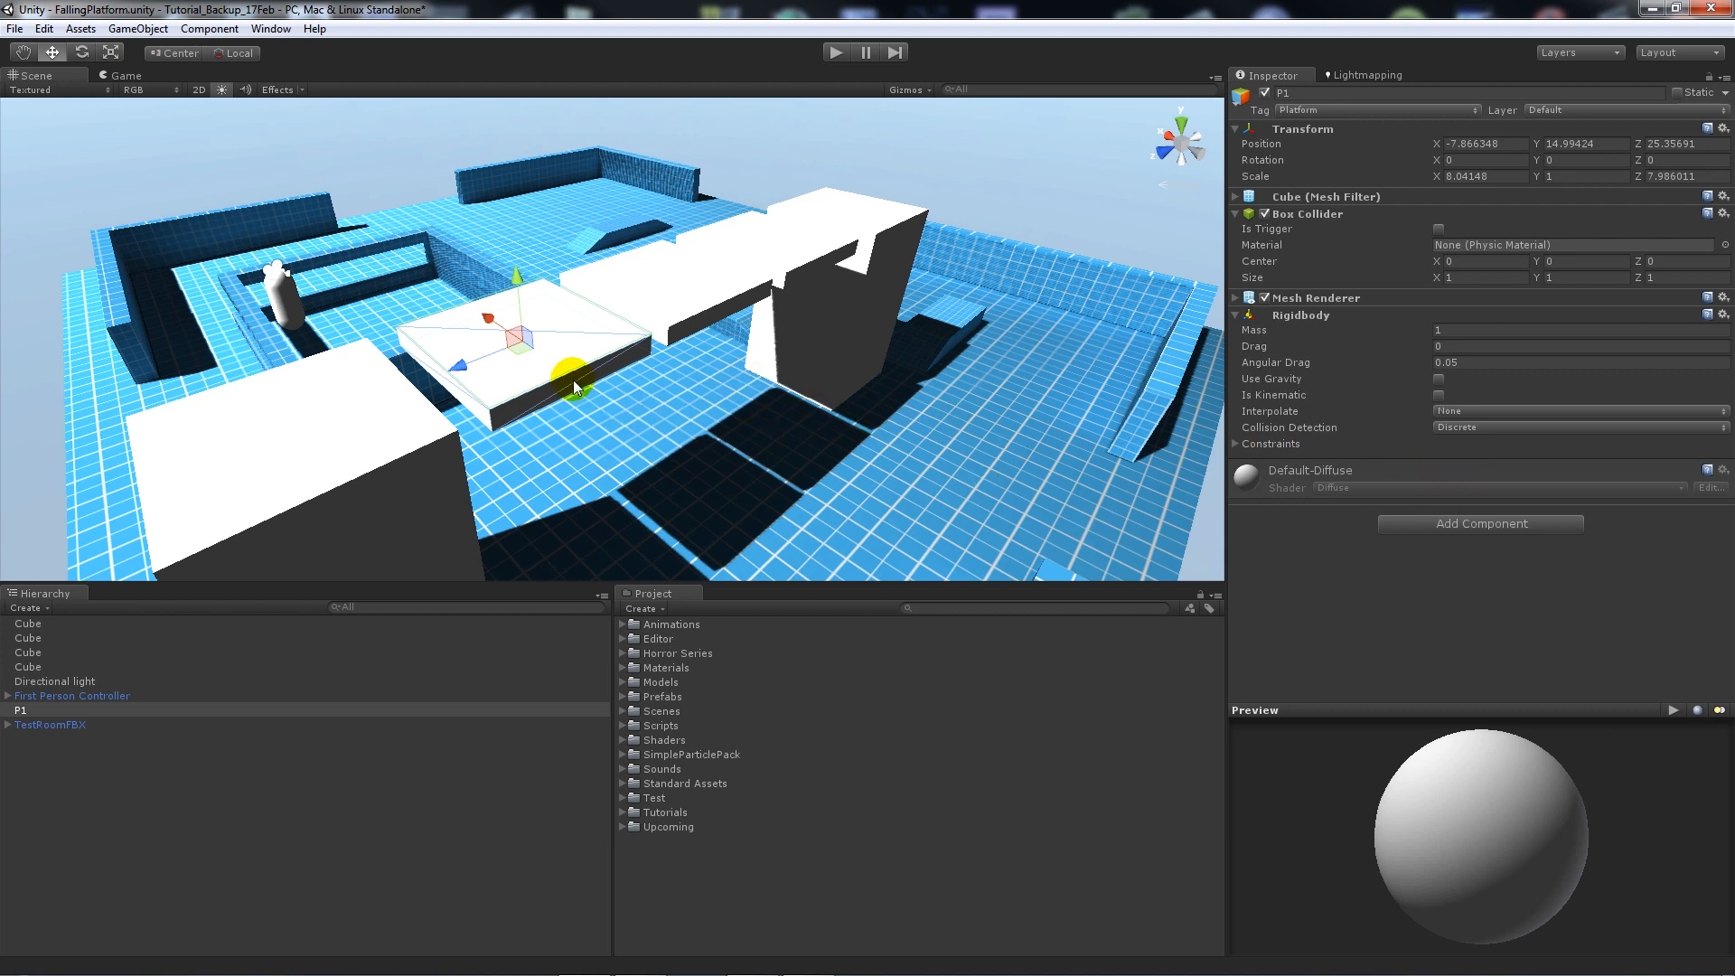
pyautogui.click(208, 27)
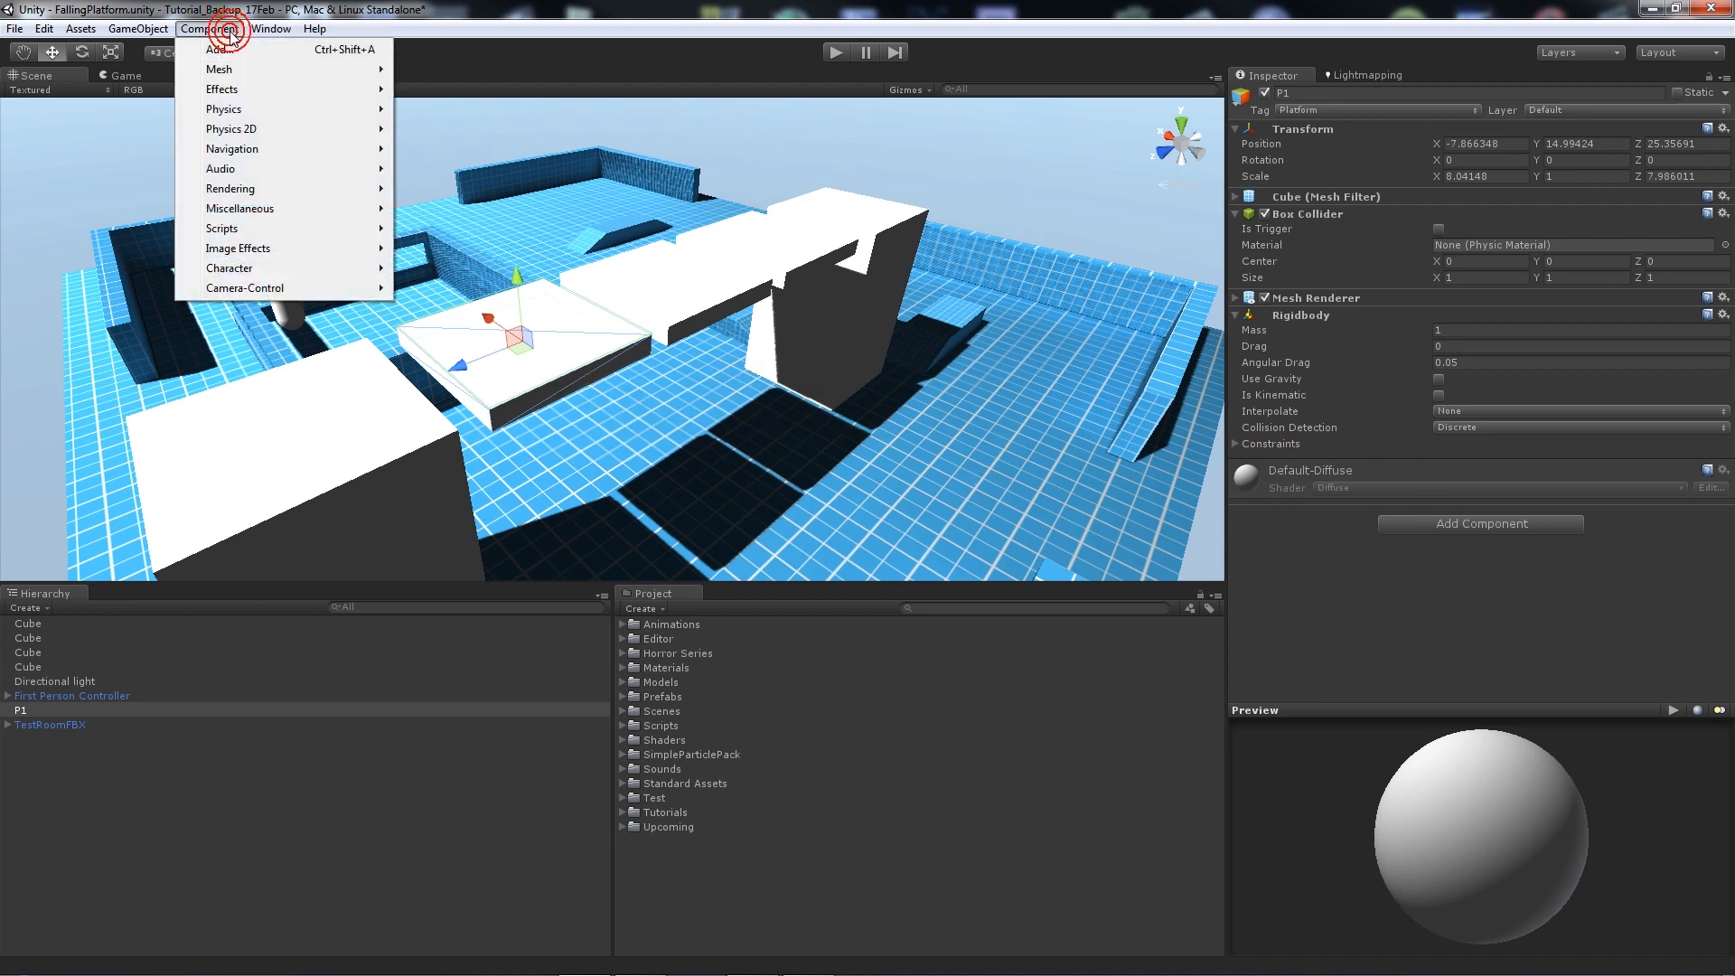
pyautogui.moveTo(224, 109)
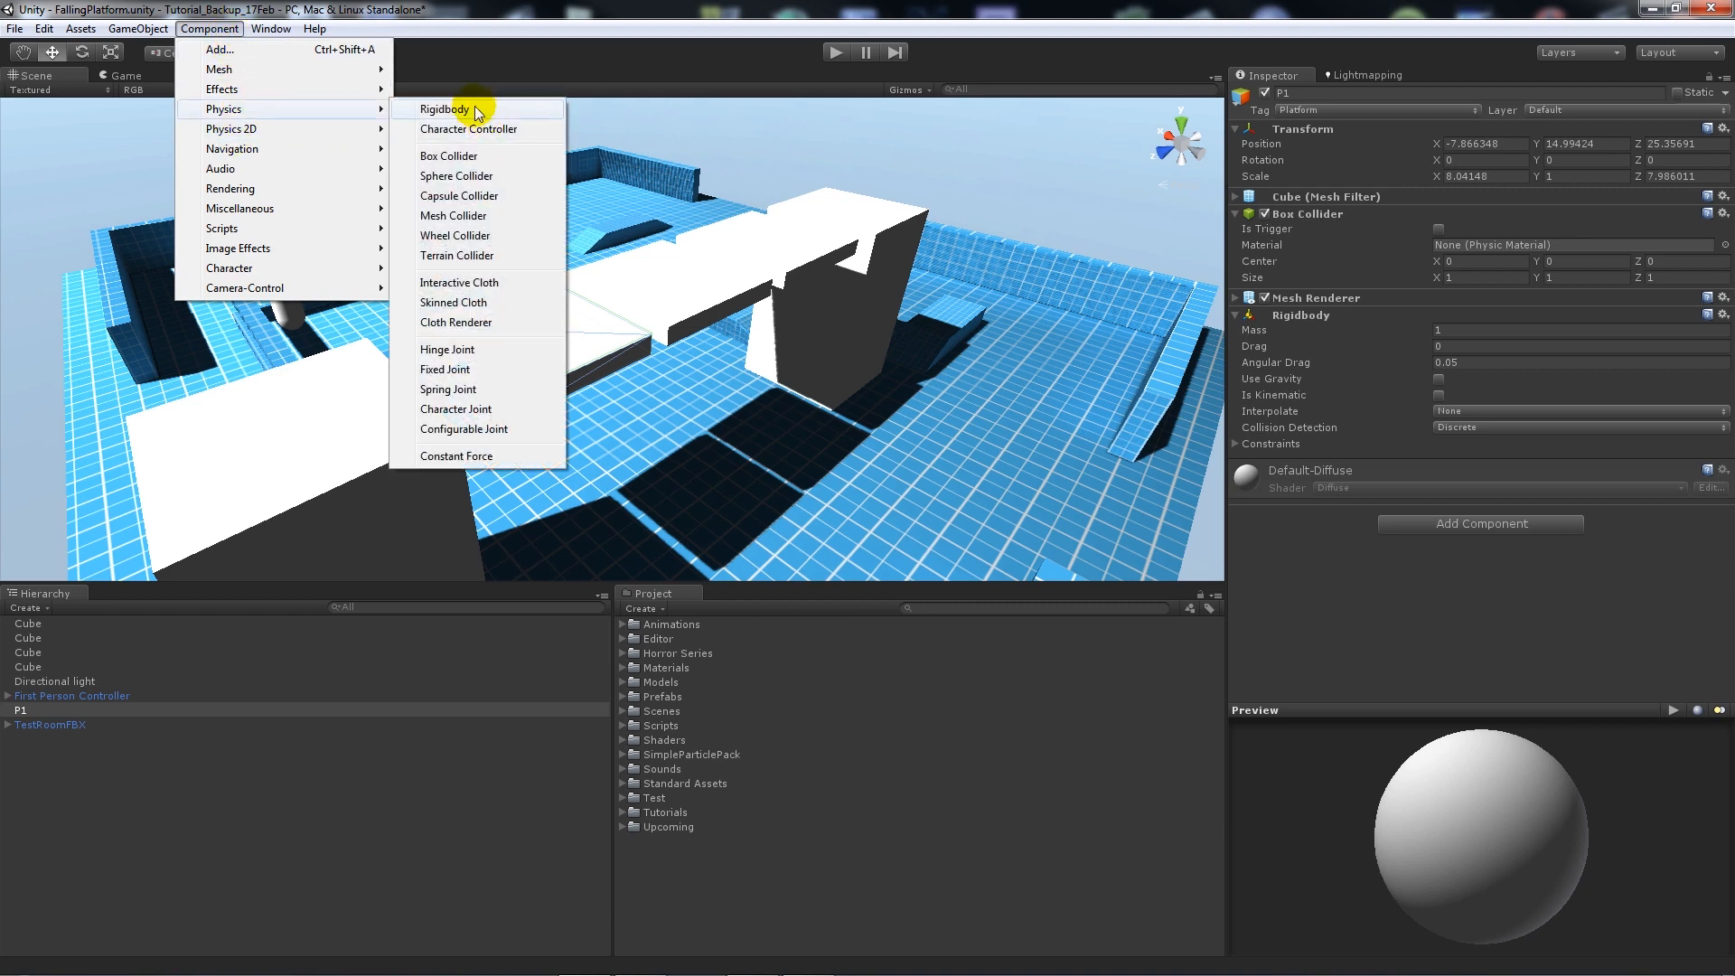
pyautogui.click(445, 108)
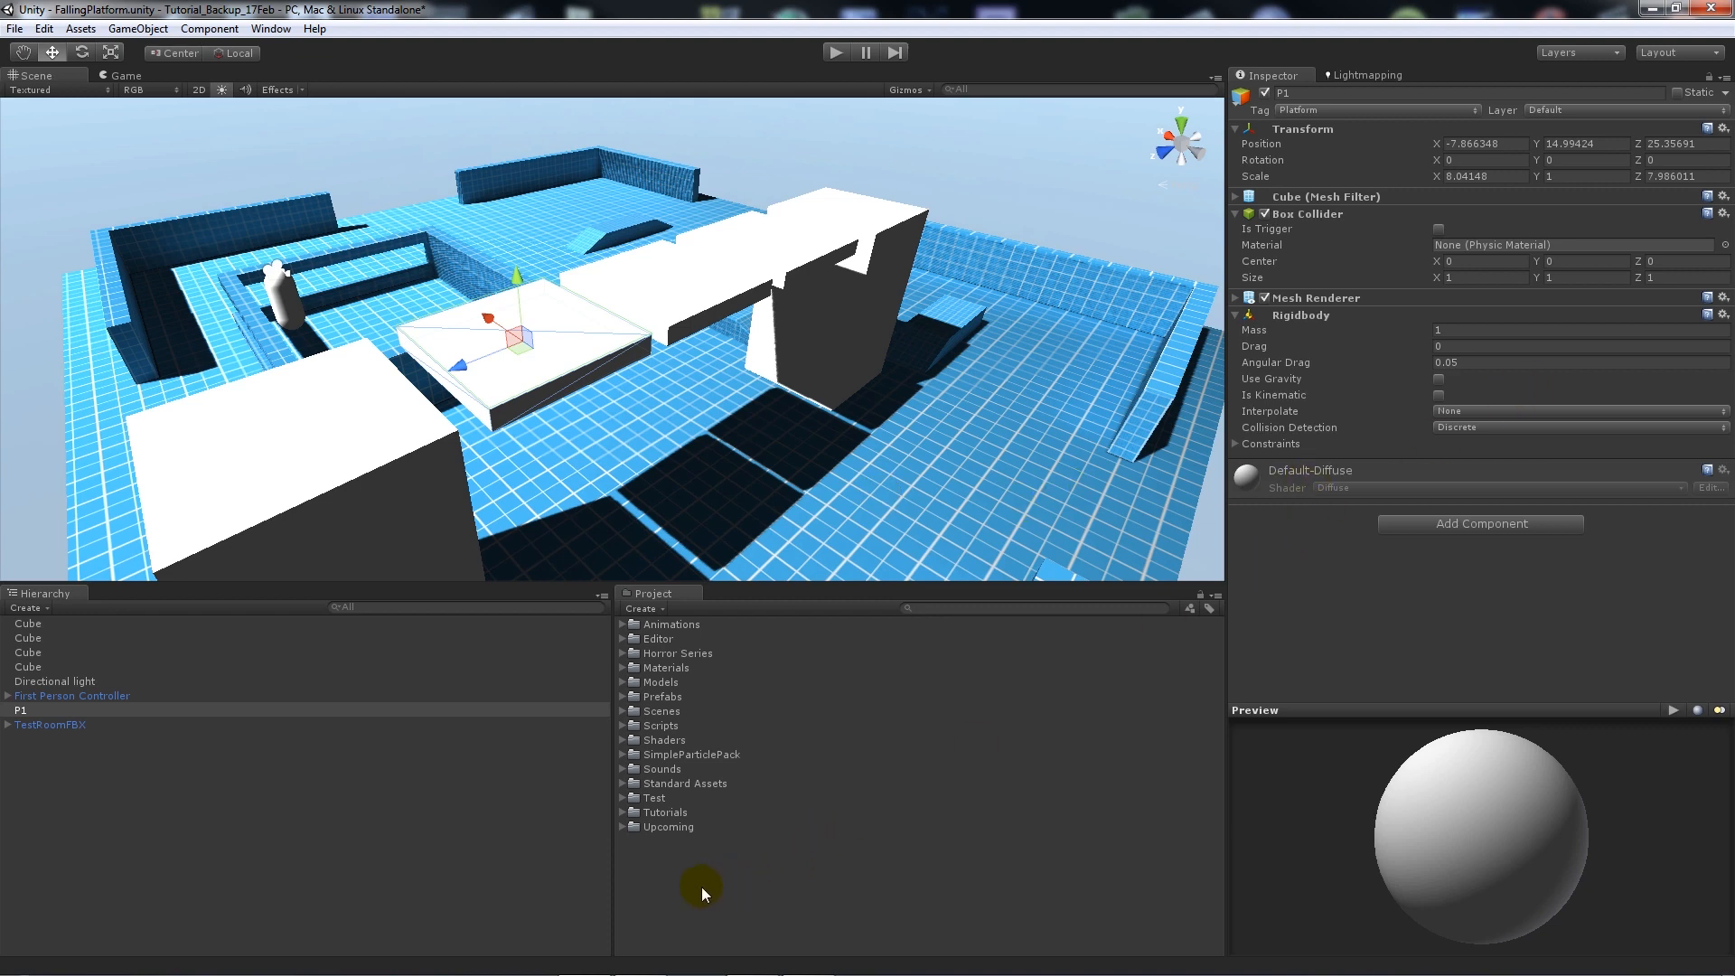
# Create a JavaScript asset via Create > Javascript and name it FallingPlatform
pyautogui.rightClick(702, 893)
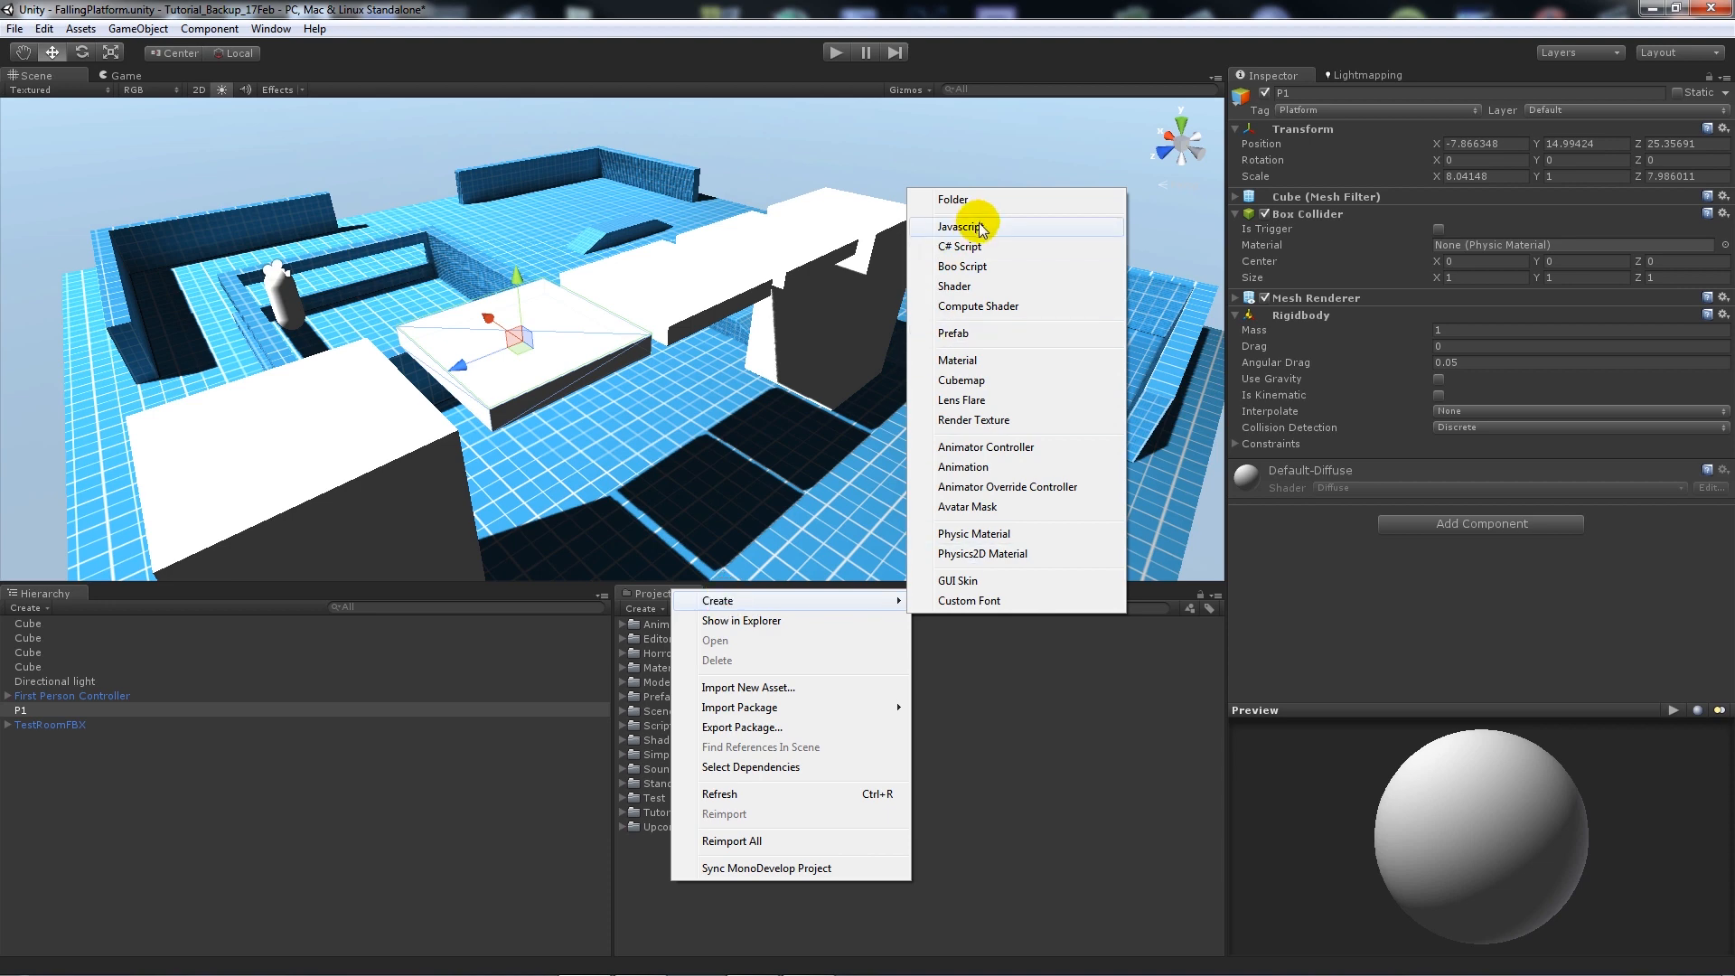
pyautogui.click(962, 226)
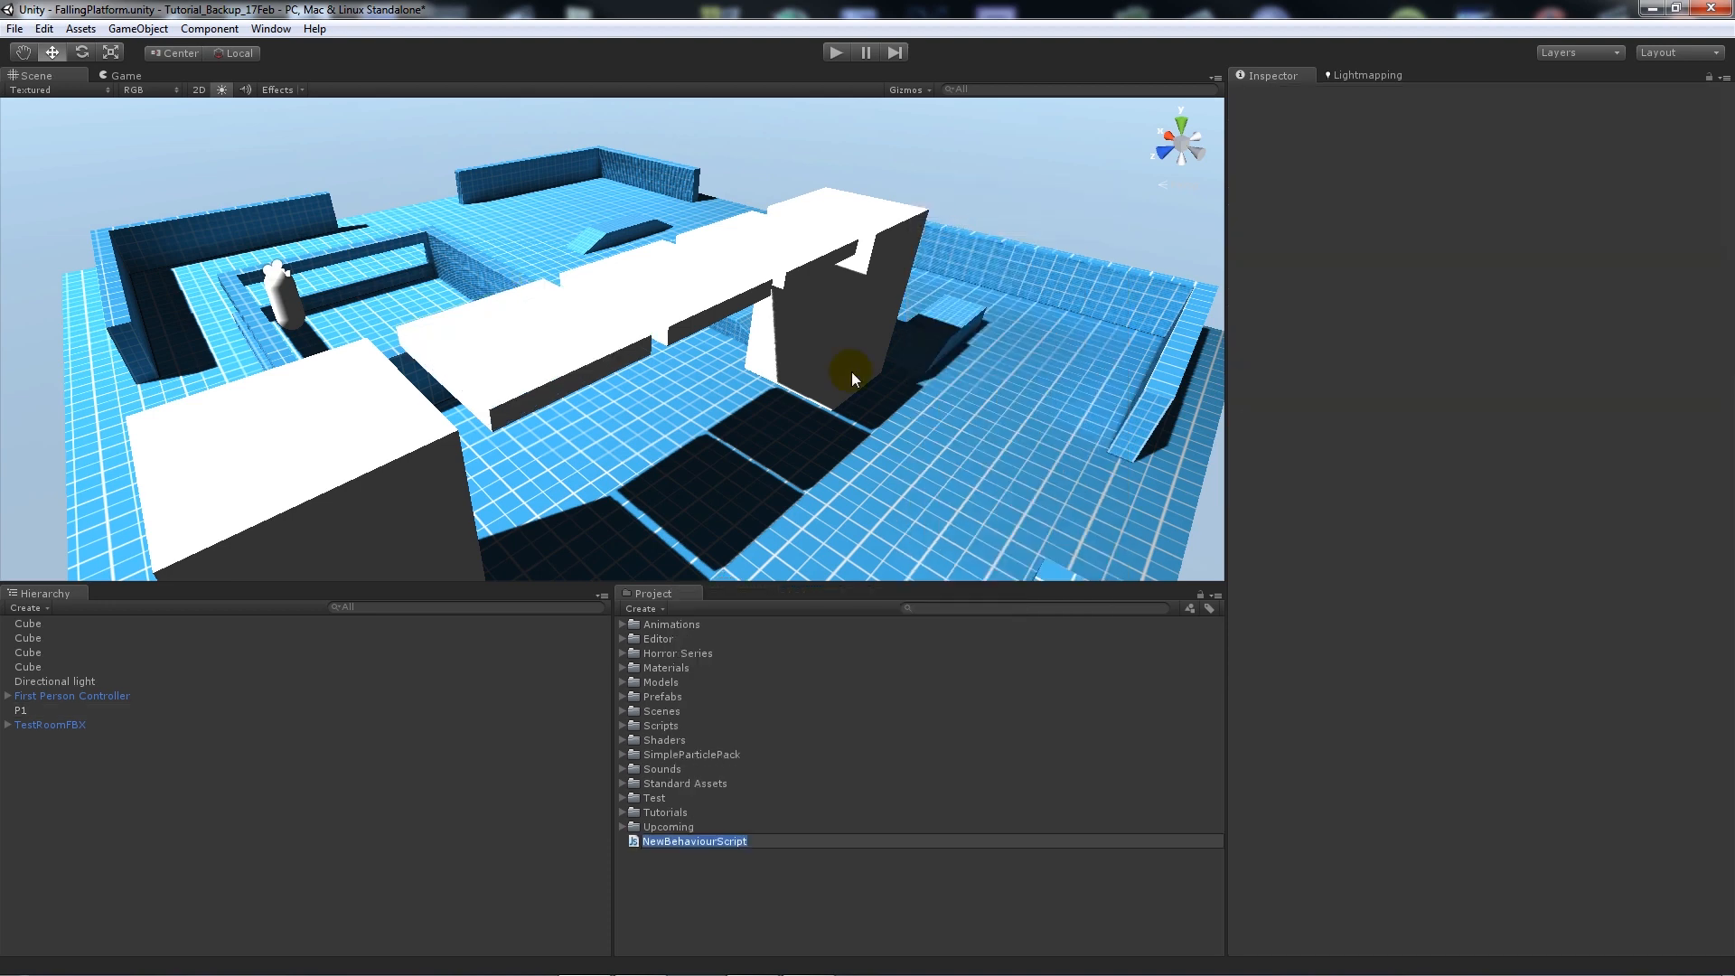
pyautogui.write('Falling')
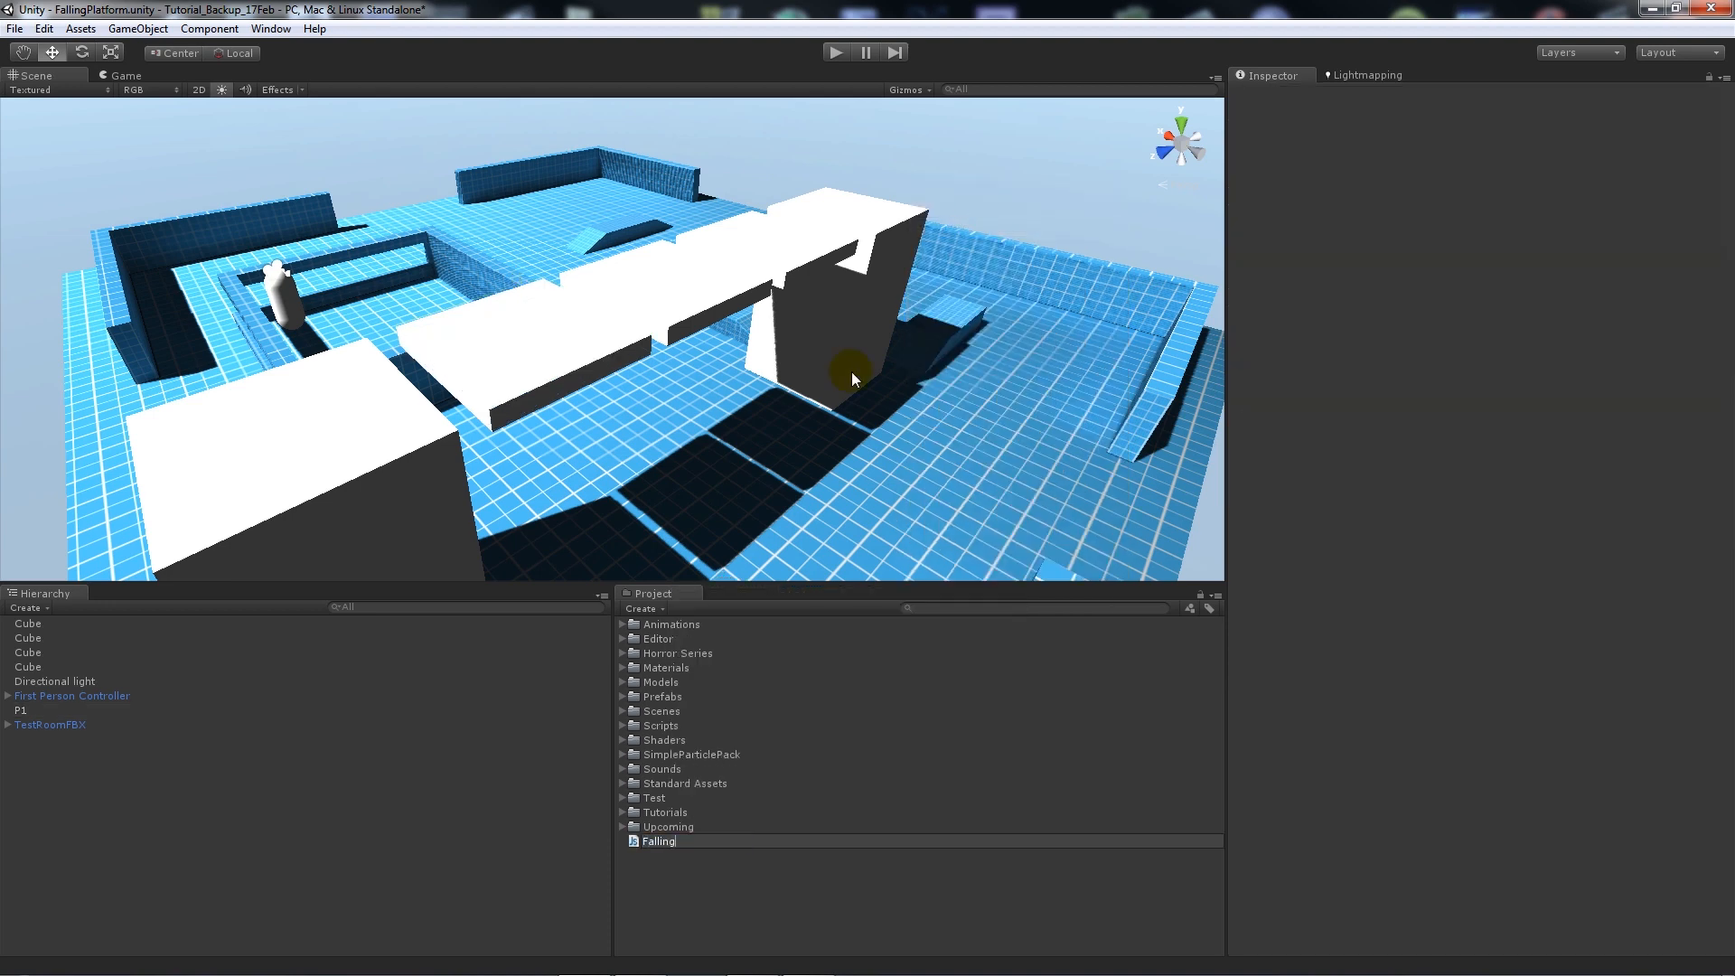
pyautogui.click(680, 840)
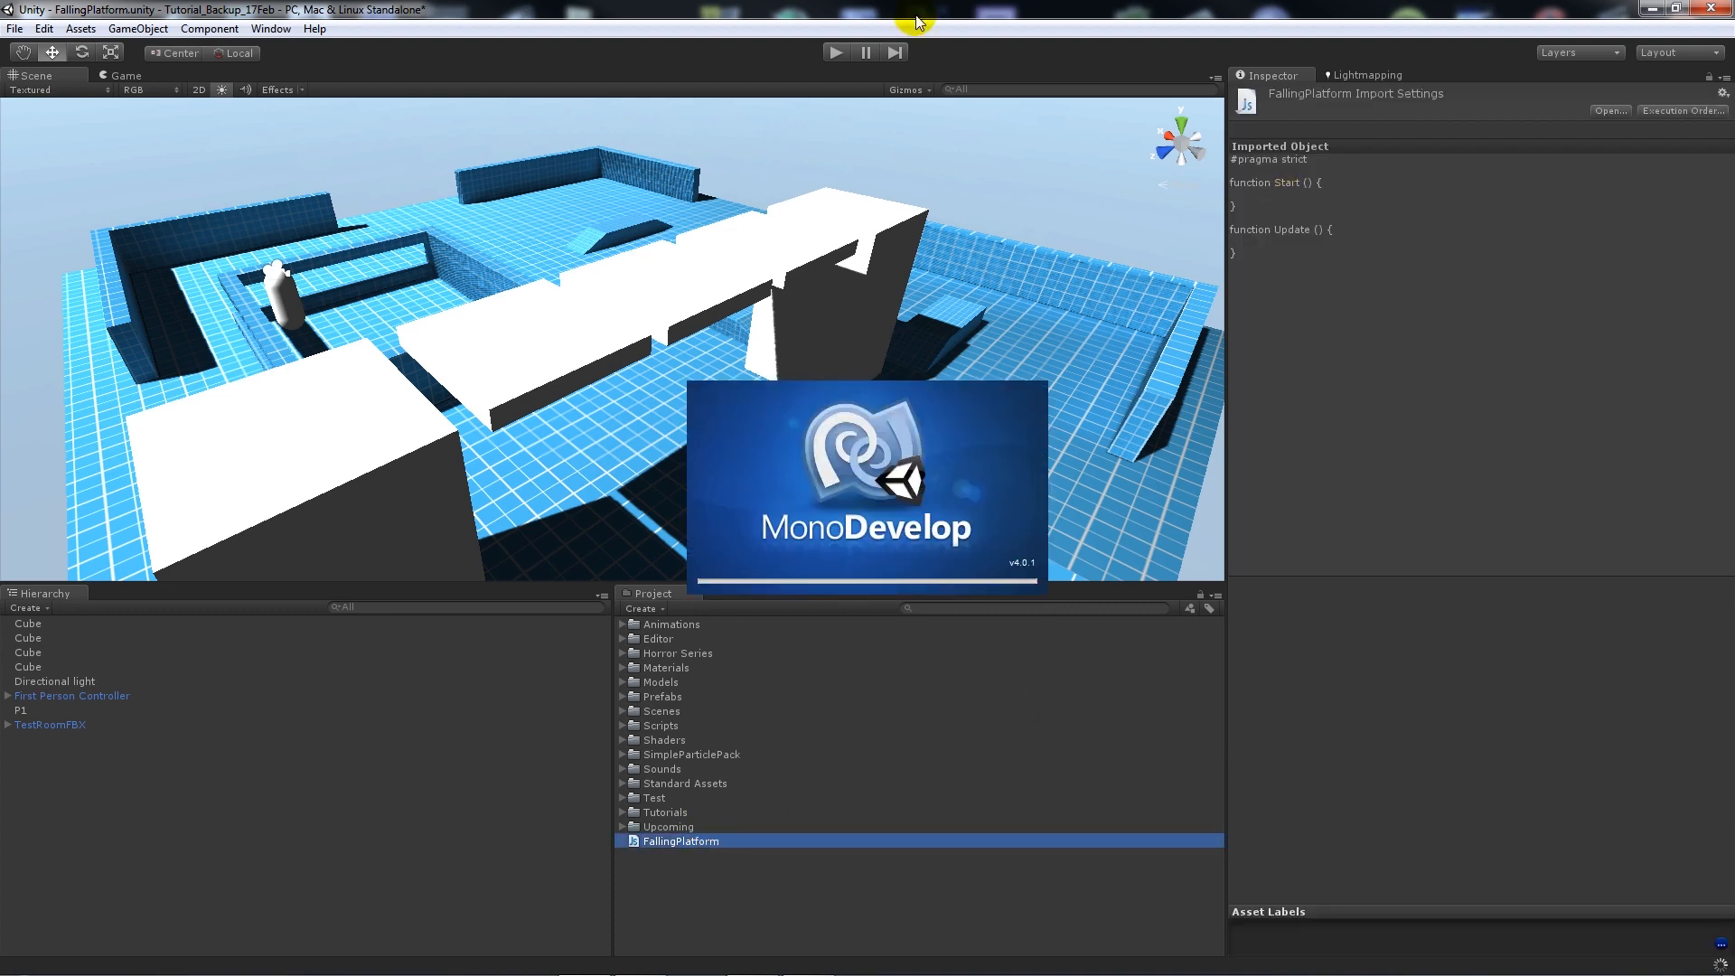
# Replace the default Start and Update functions with 'var platform : GameObject;'
pyautogui.doubleClick(682, 840)
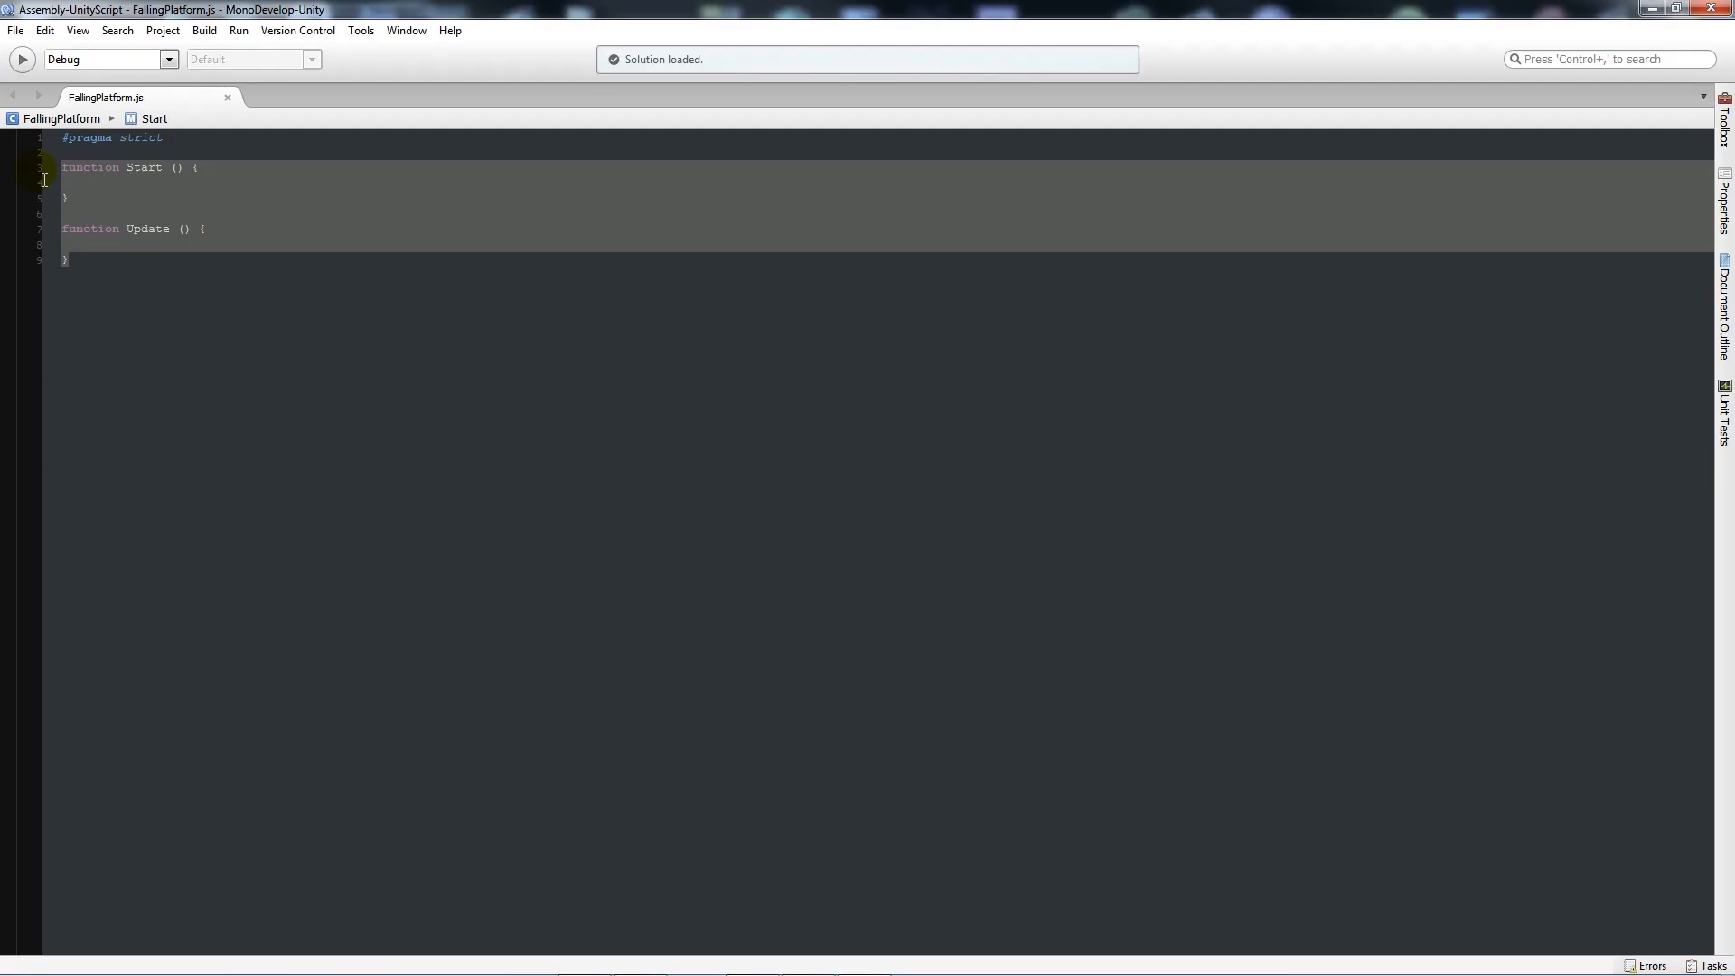
pyautogui.write('var platform : GameObject;')
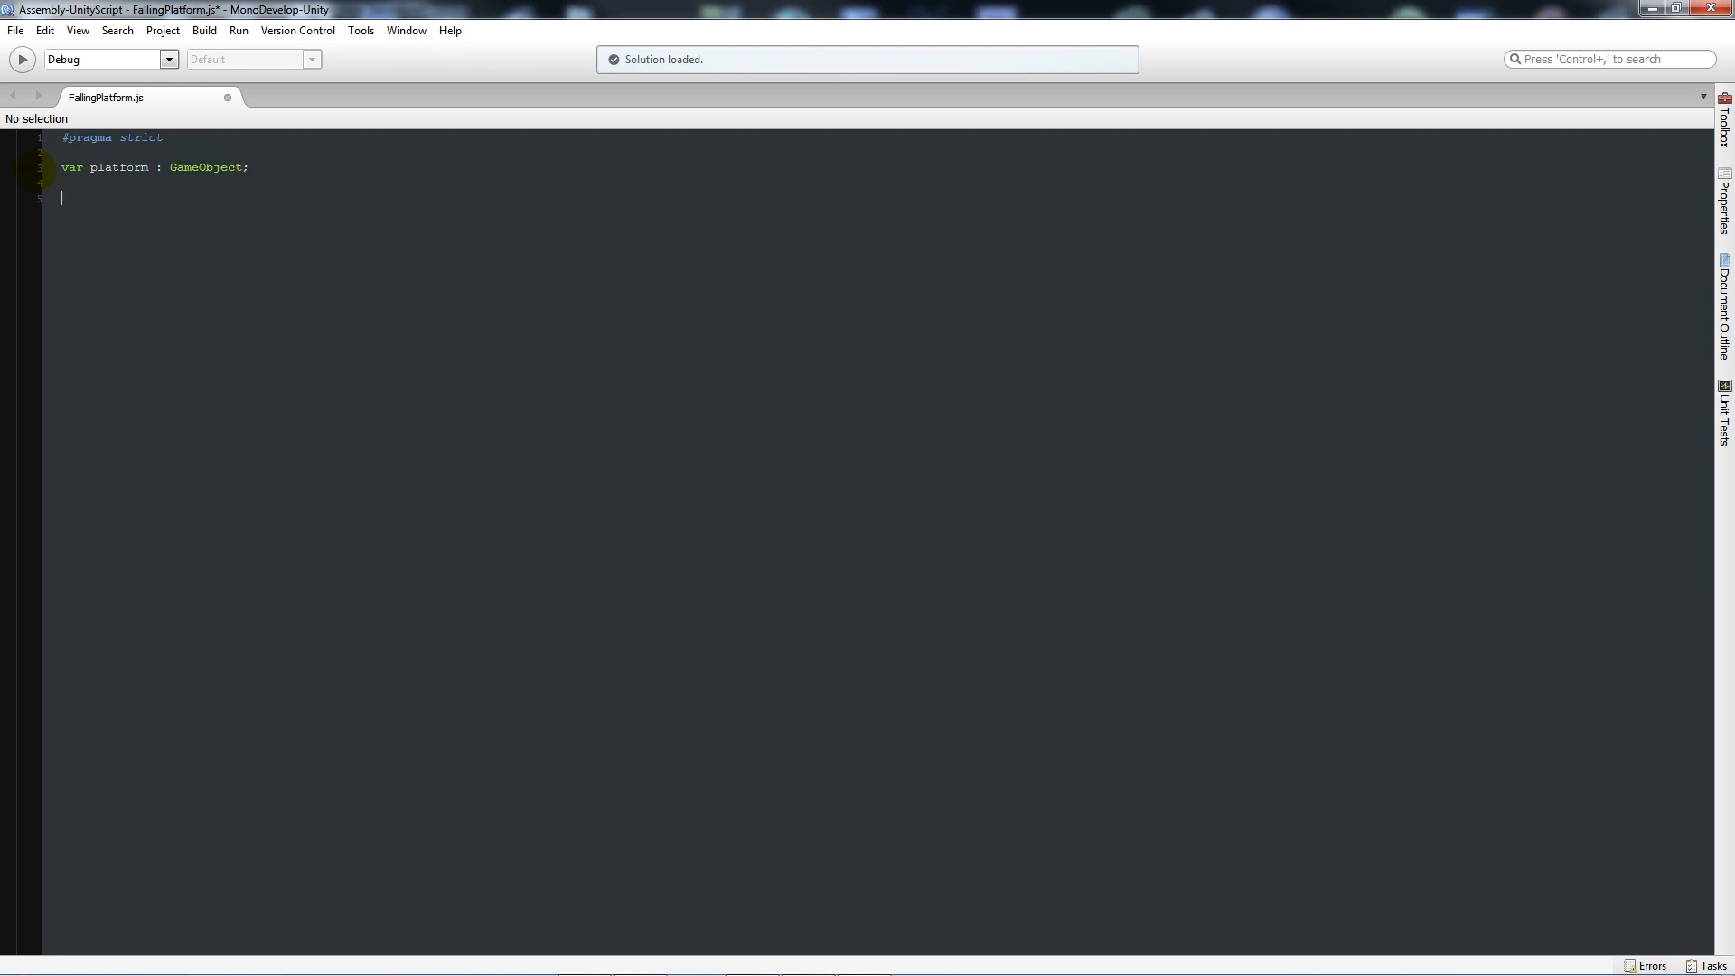
# Declare an empty 'function OnControllerColliderHit (hit : ControllerColliderHit)'
pyautogui.write('function')
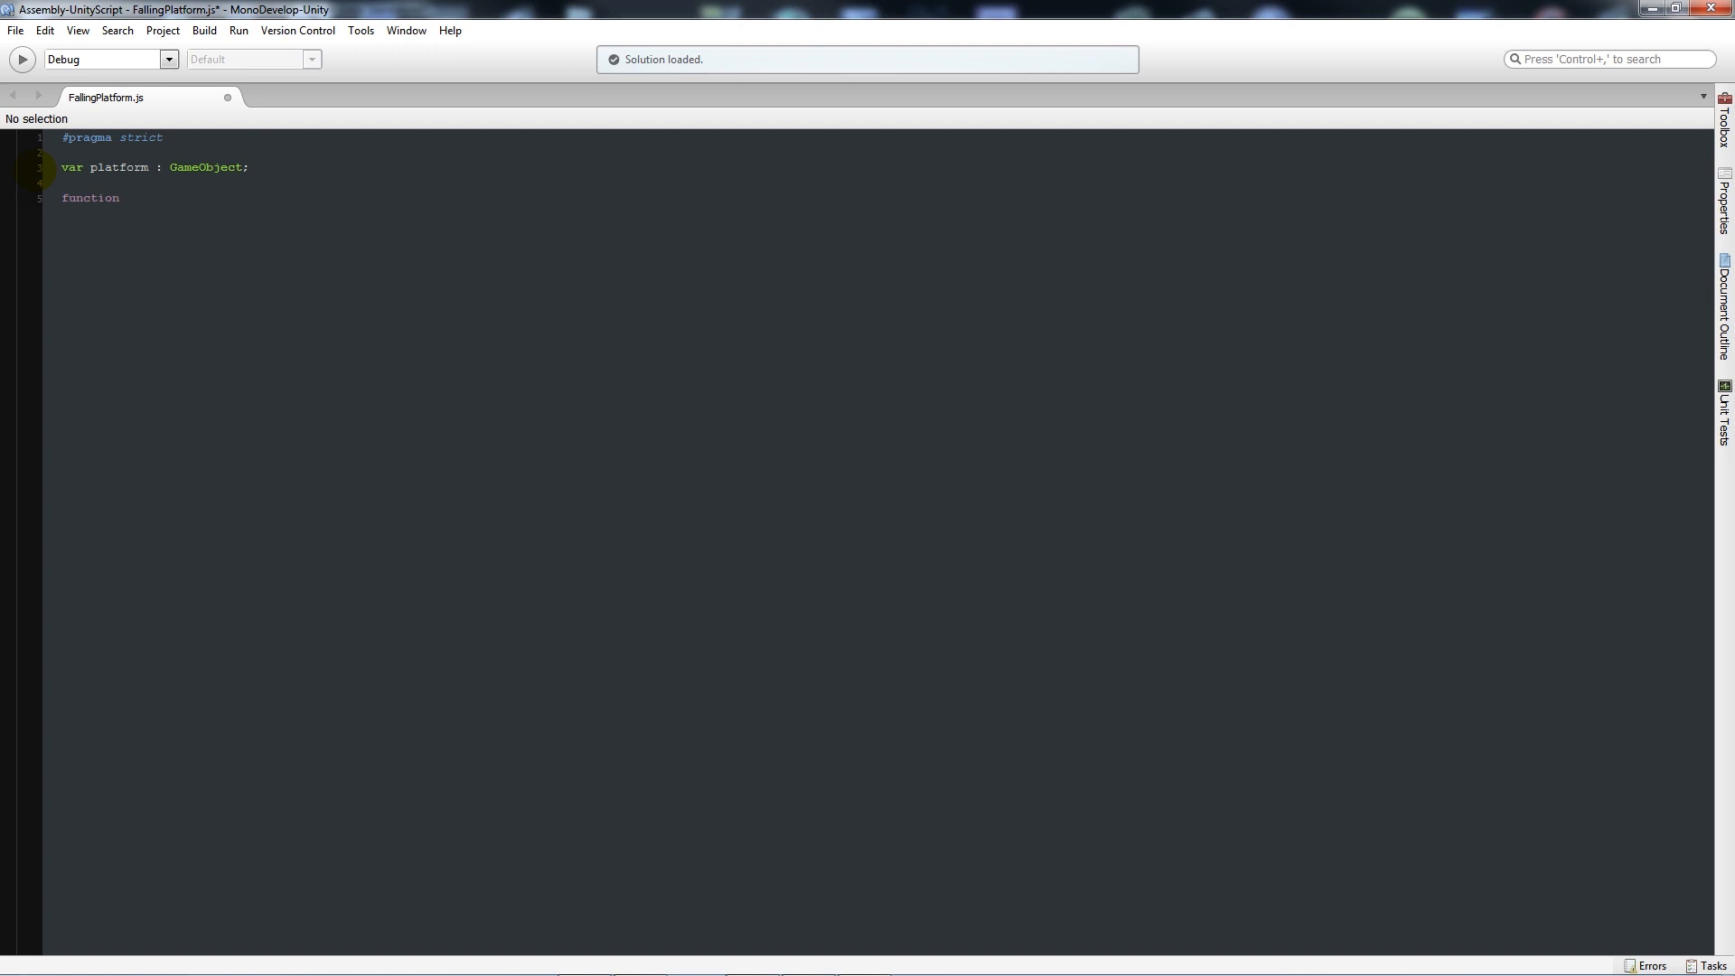
pyautogui.write('On')
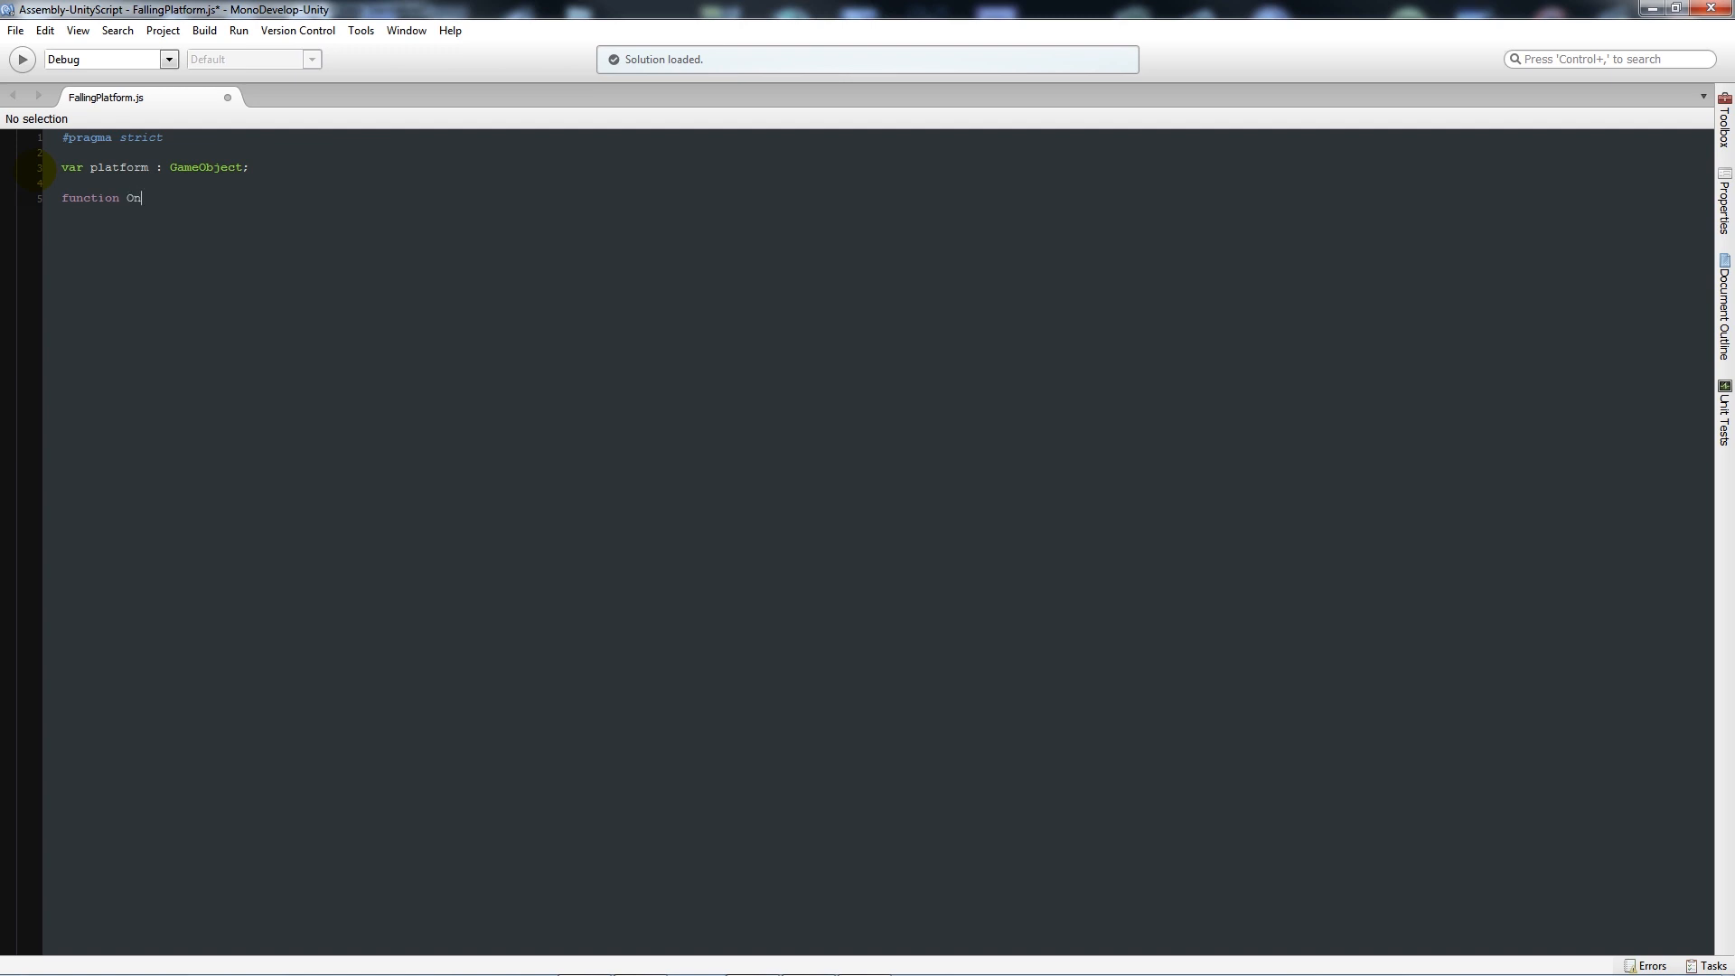
pyautogui.write('Control')
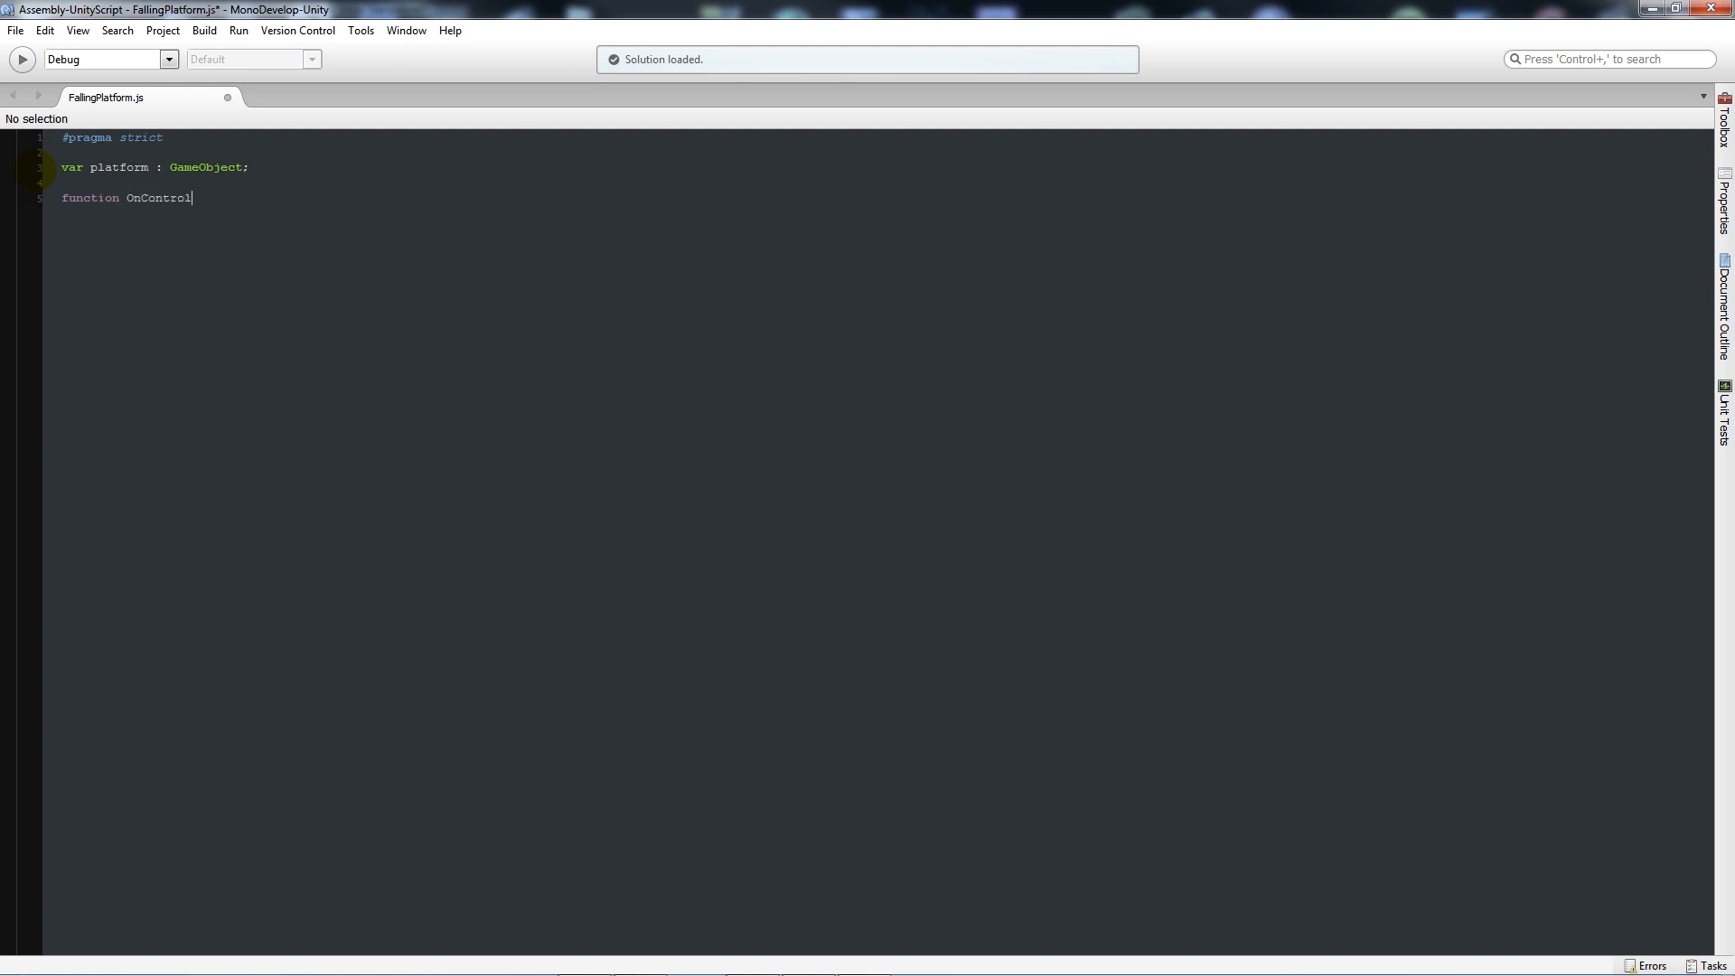
pyautogui.write('lerColl')
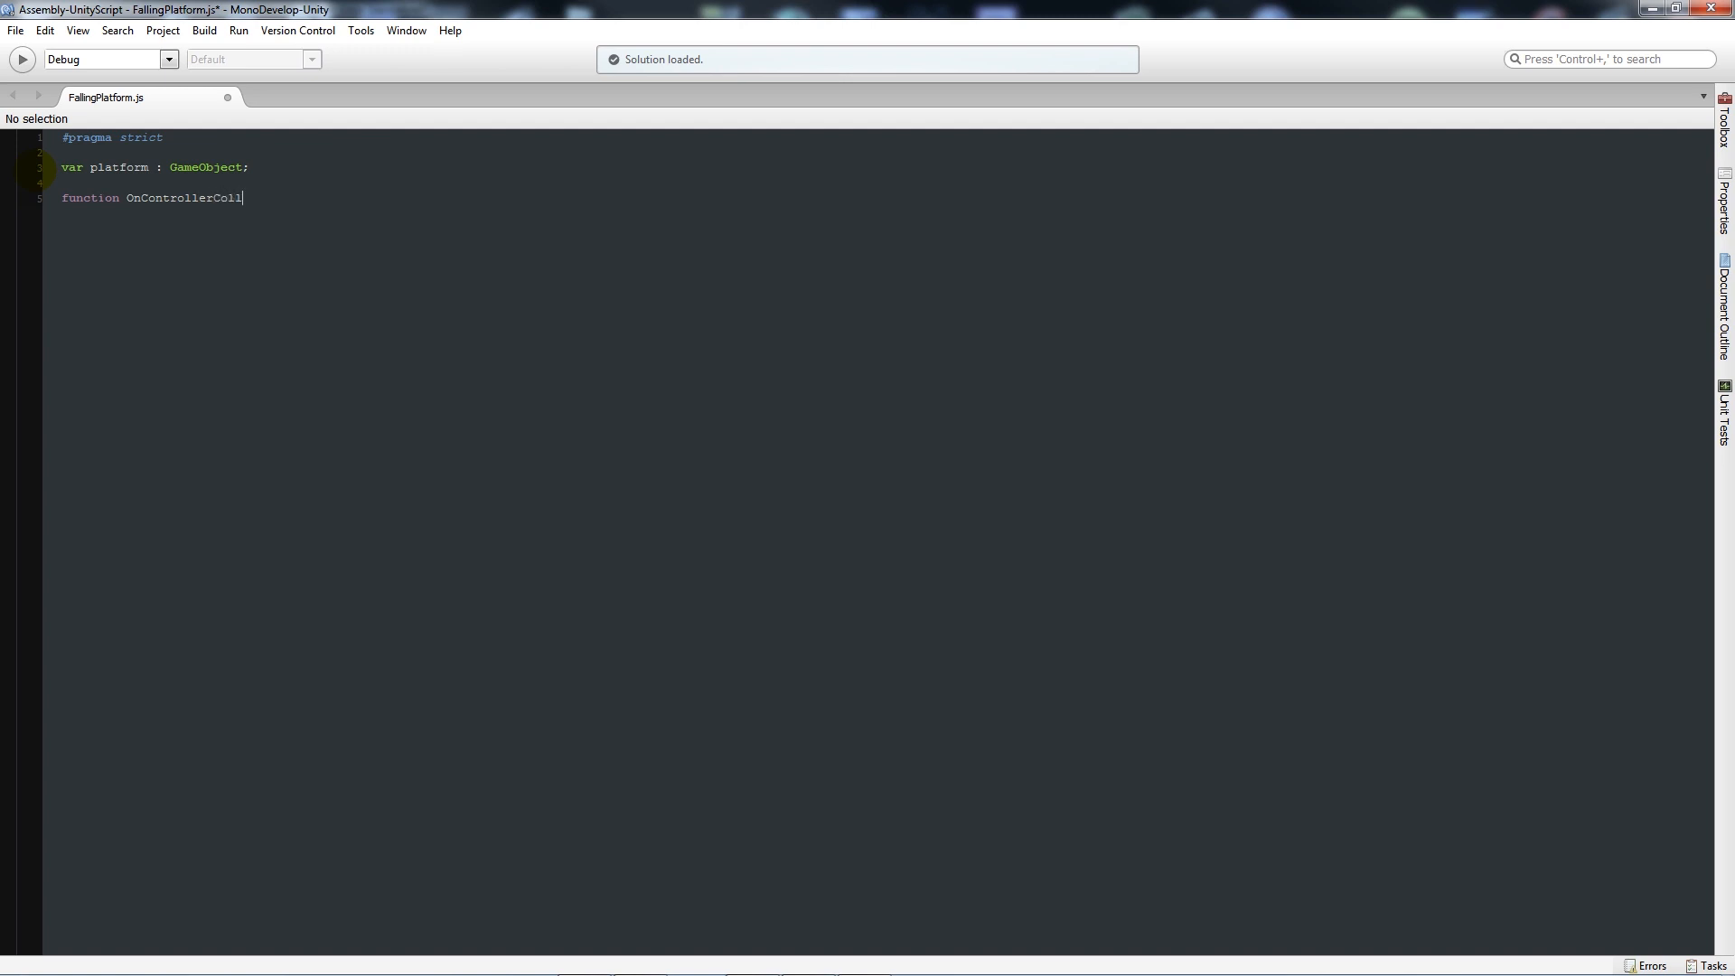
pyautogui.write('iderHit')
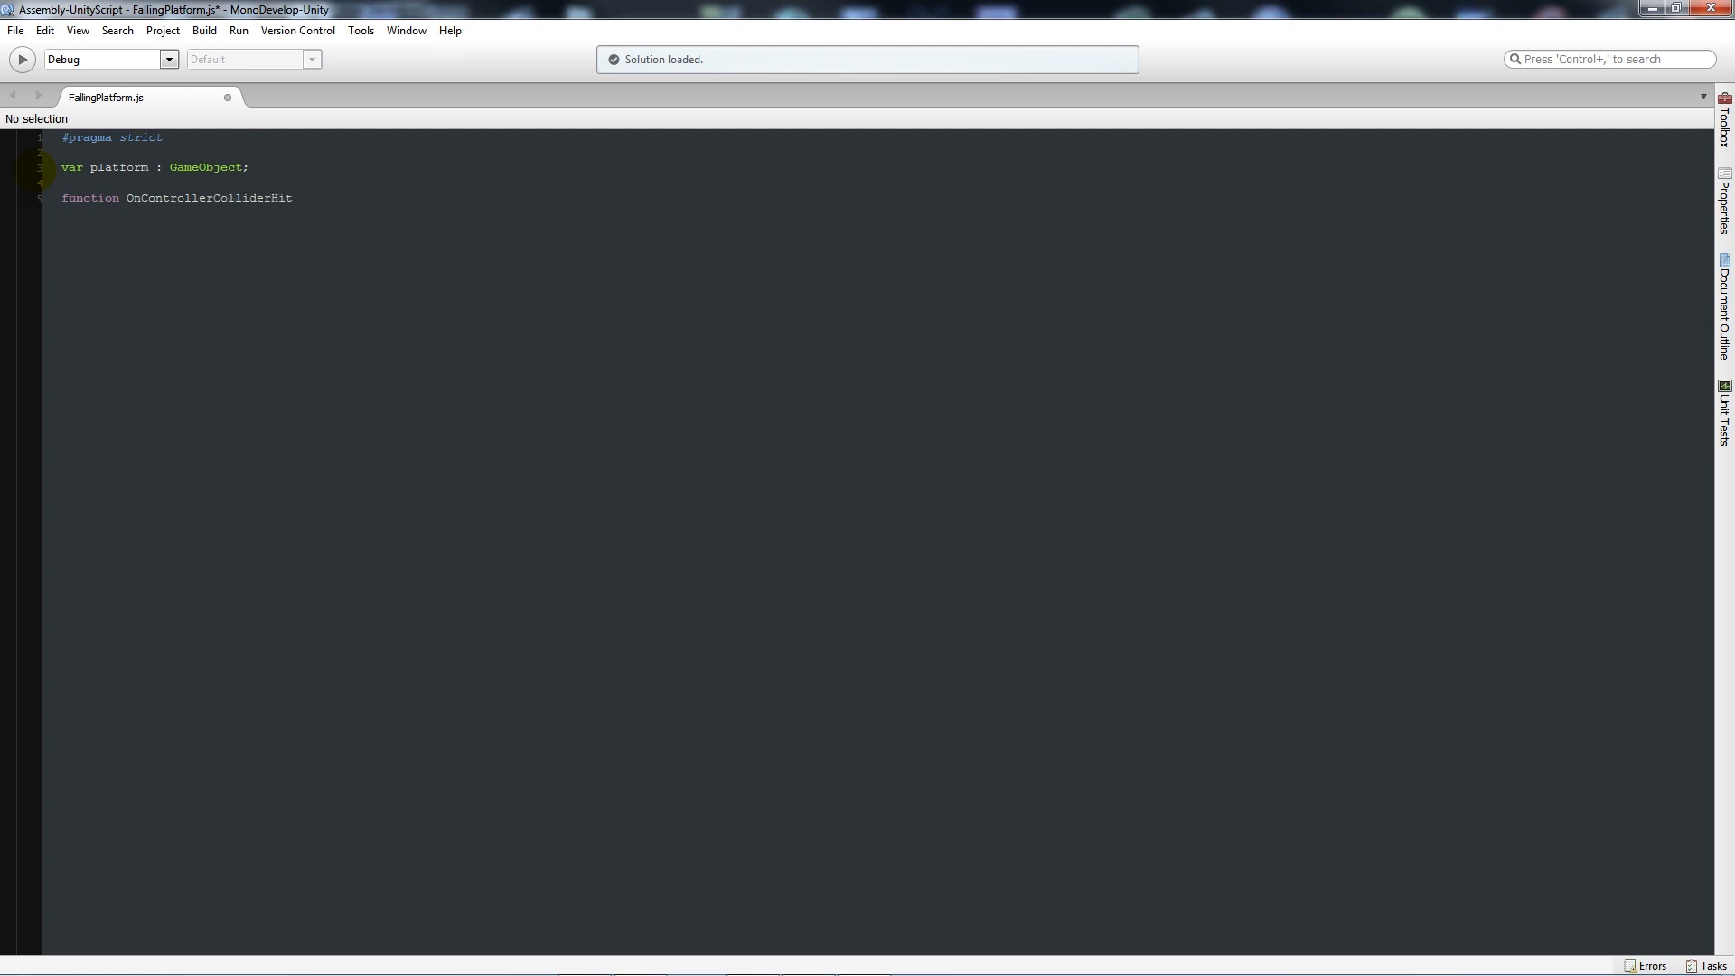
pyautogui.write('(hit :')
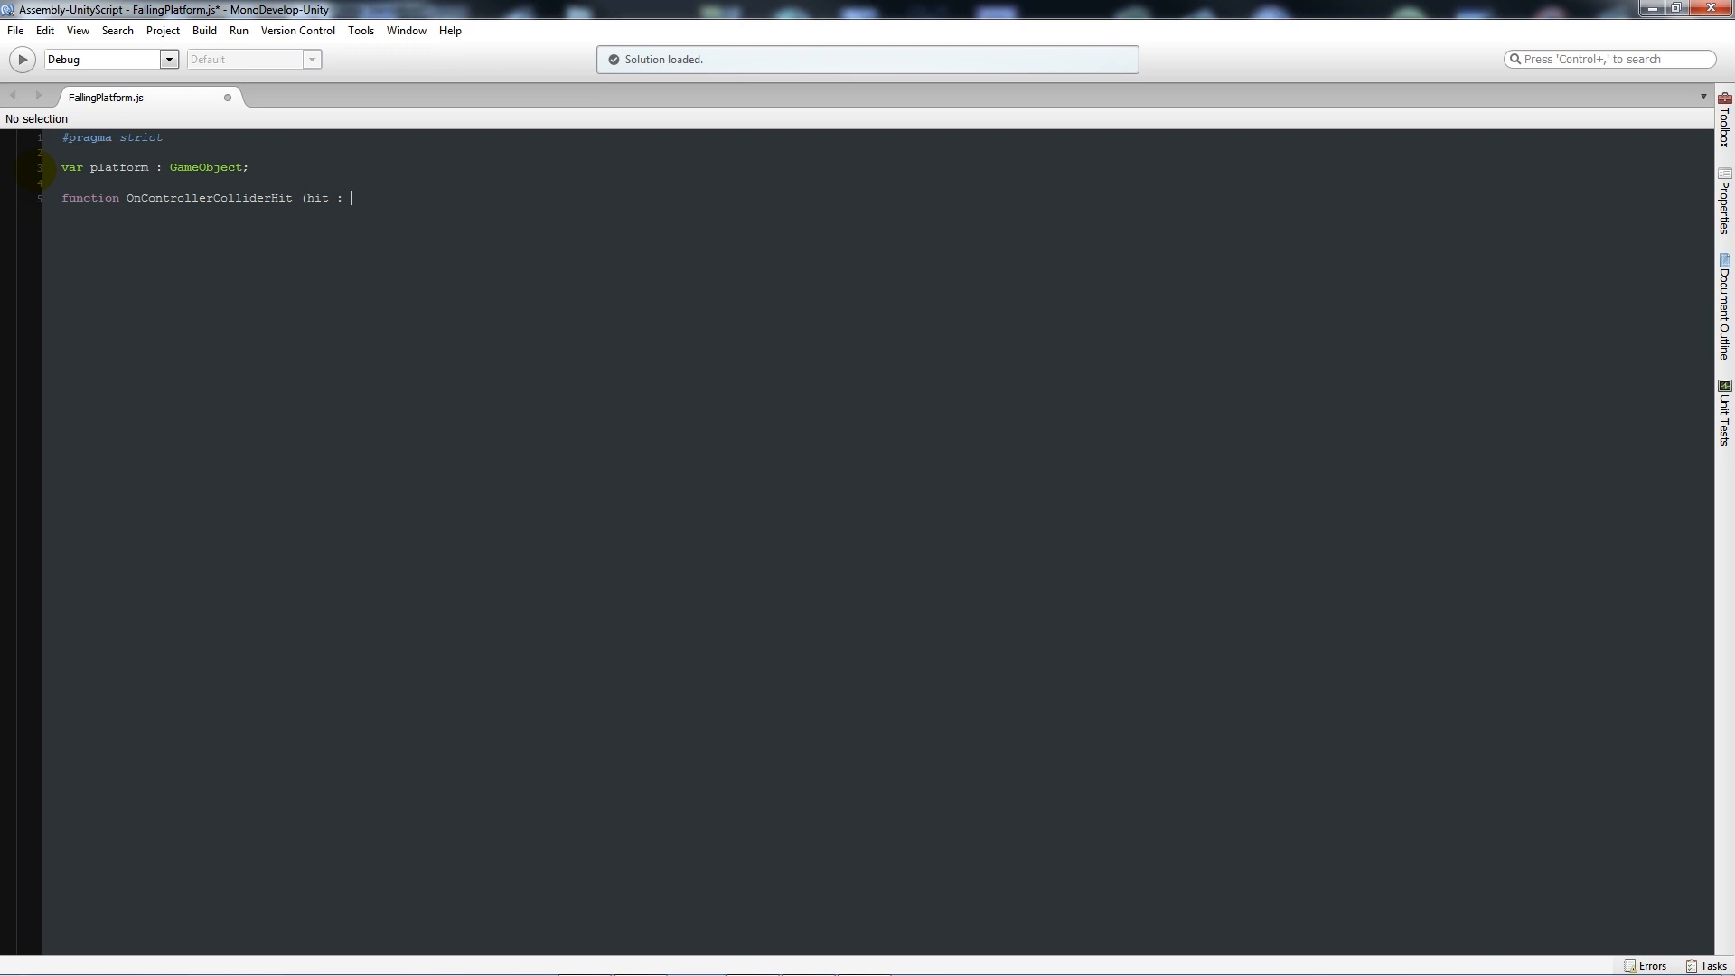
pyautogui.write('Co')
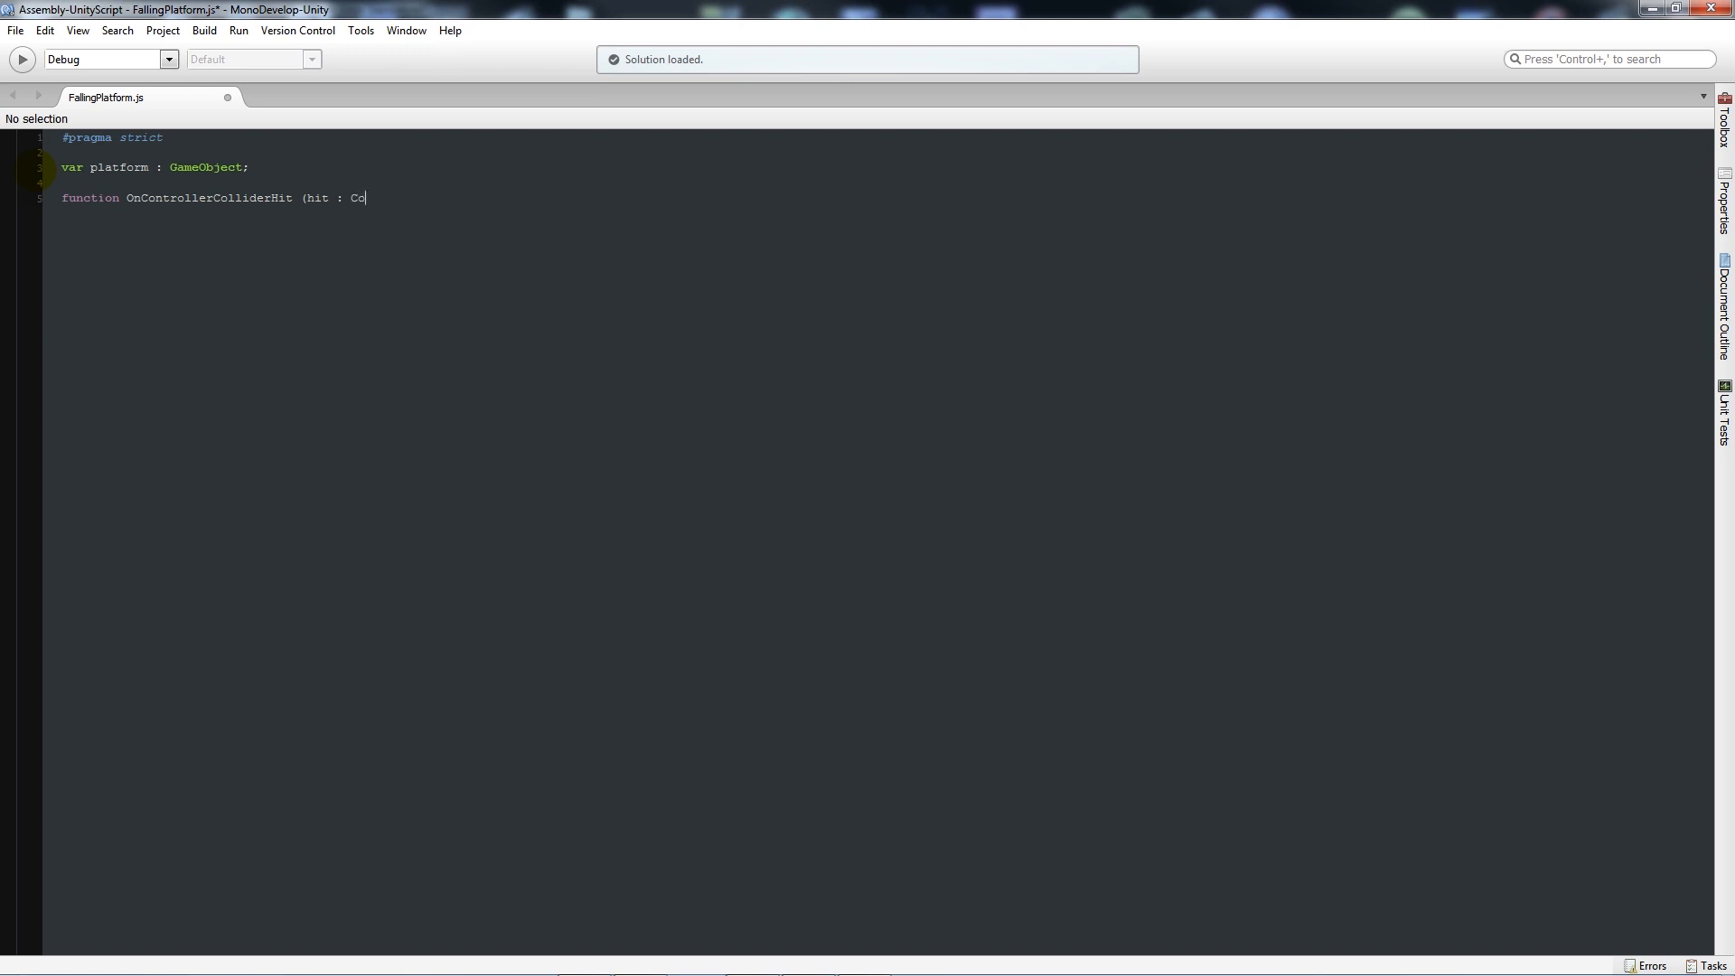
pyautogui.write('ntrollerCollid')
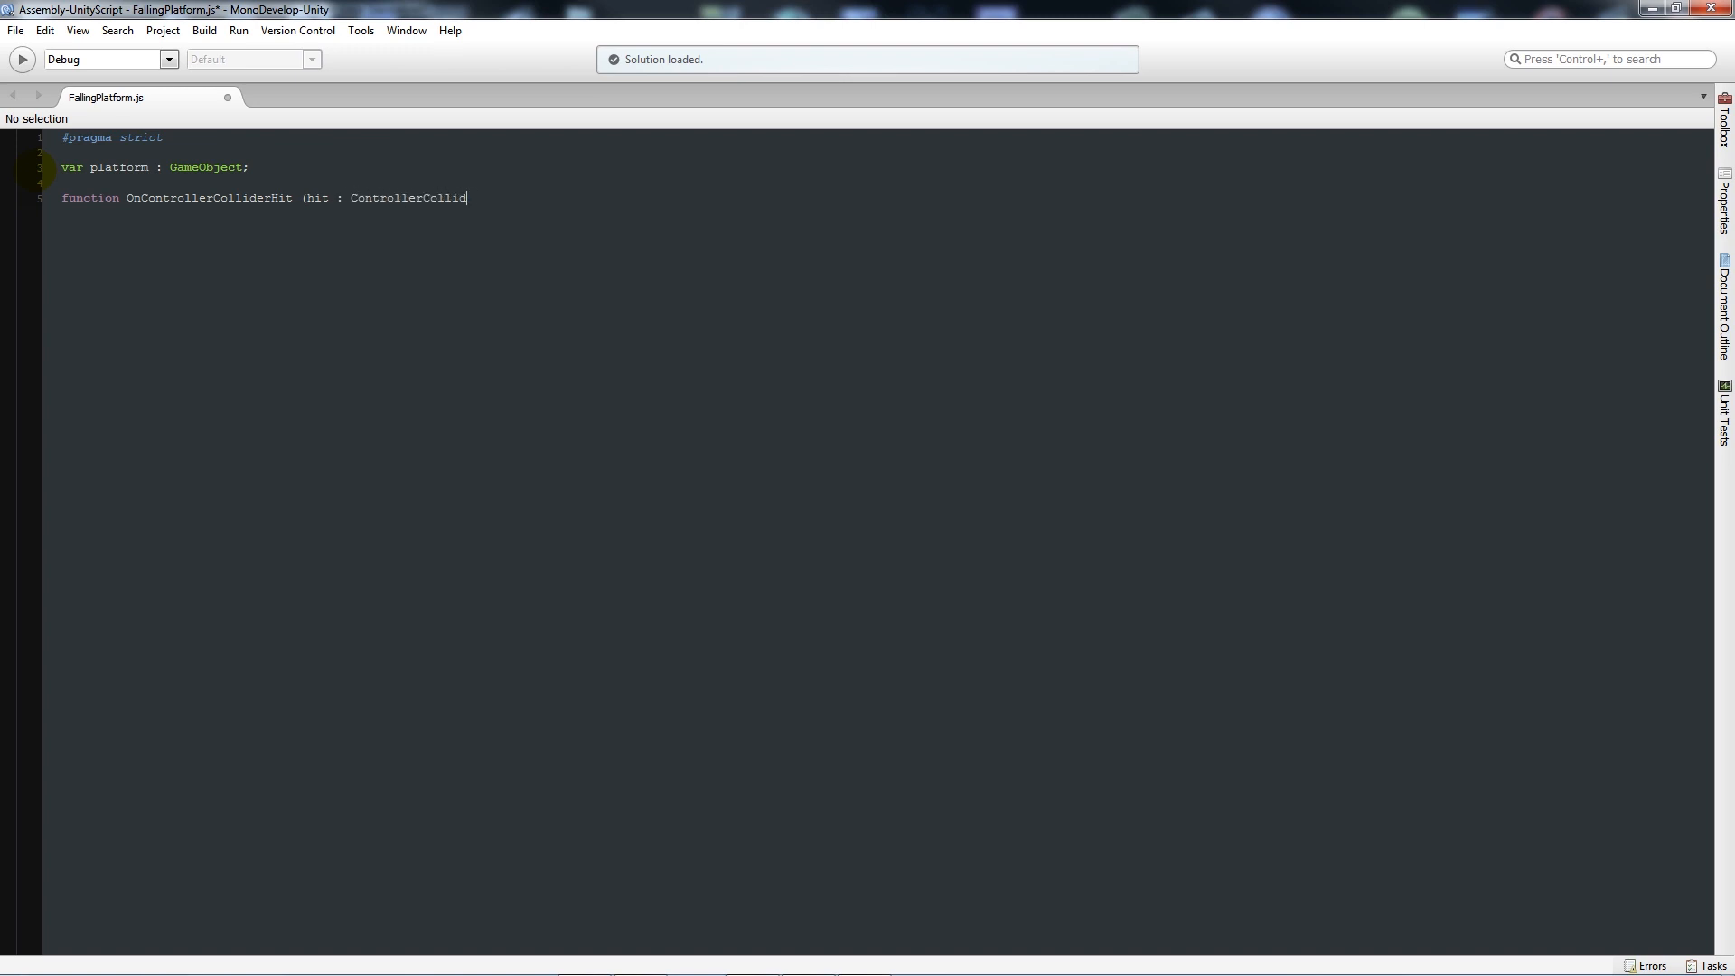
pyautogui.write('erHit')
pyautogui.click(880, 213)
pyautogui.write('{')
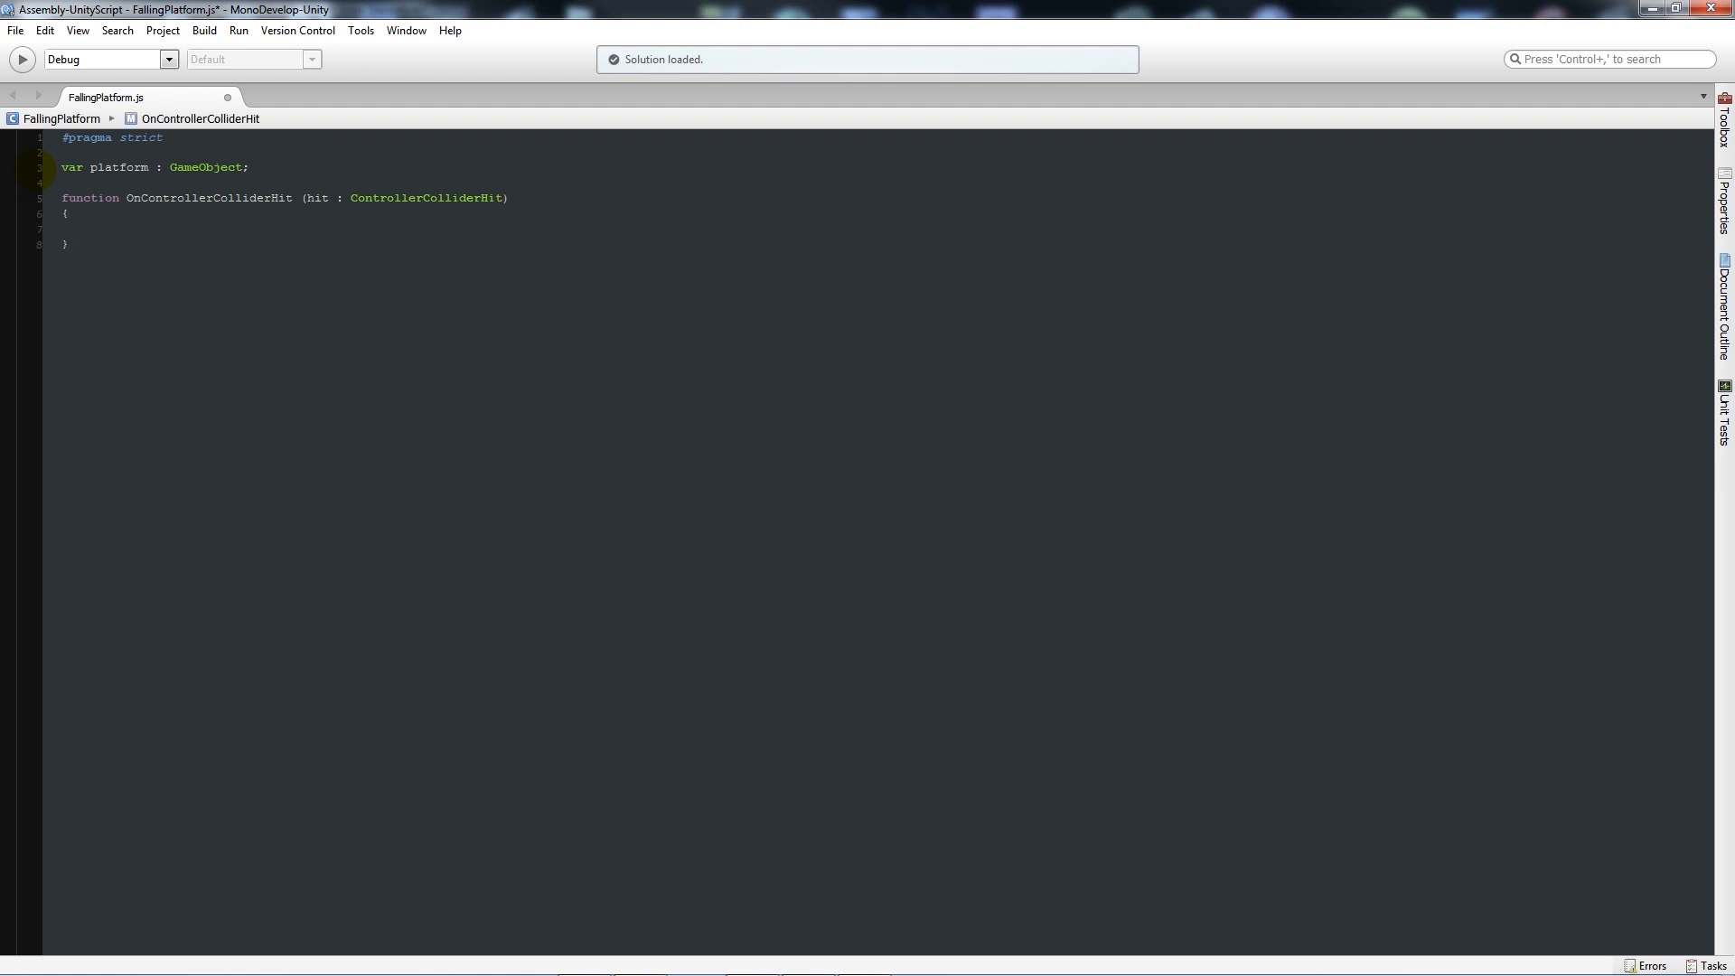
# Add the condition 'if(hit.gameObject.tag == "Platform") {' inside the collision function
pyautogui.write('if(')
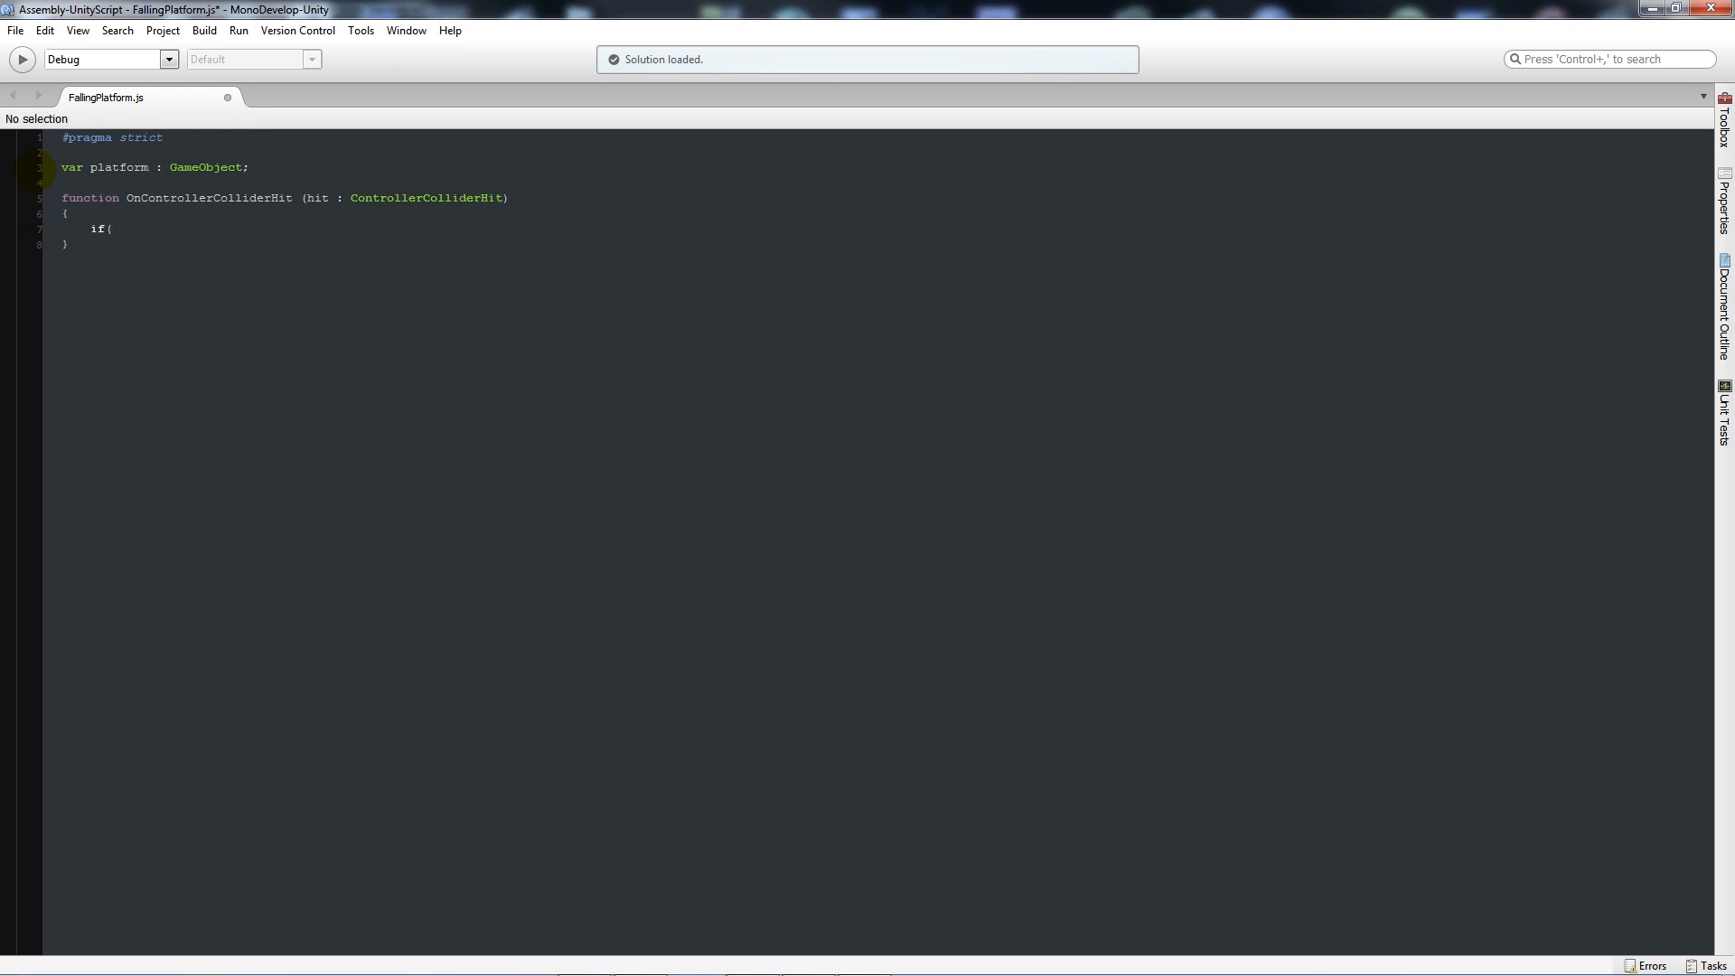
pyautogui.write('hit.')
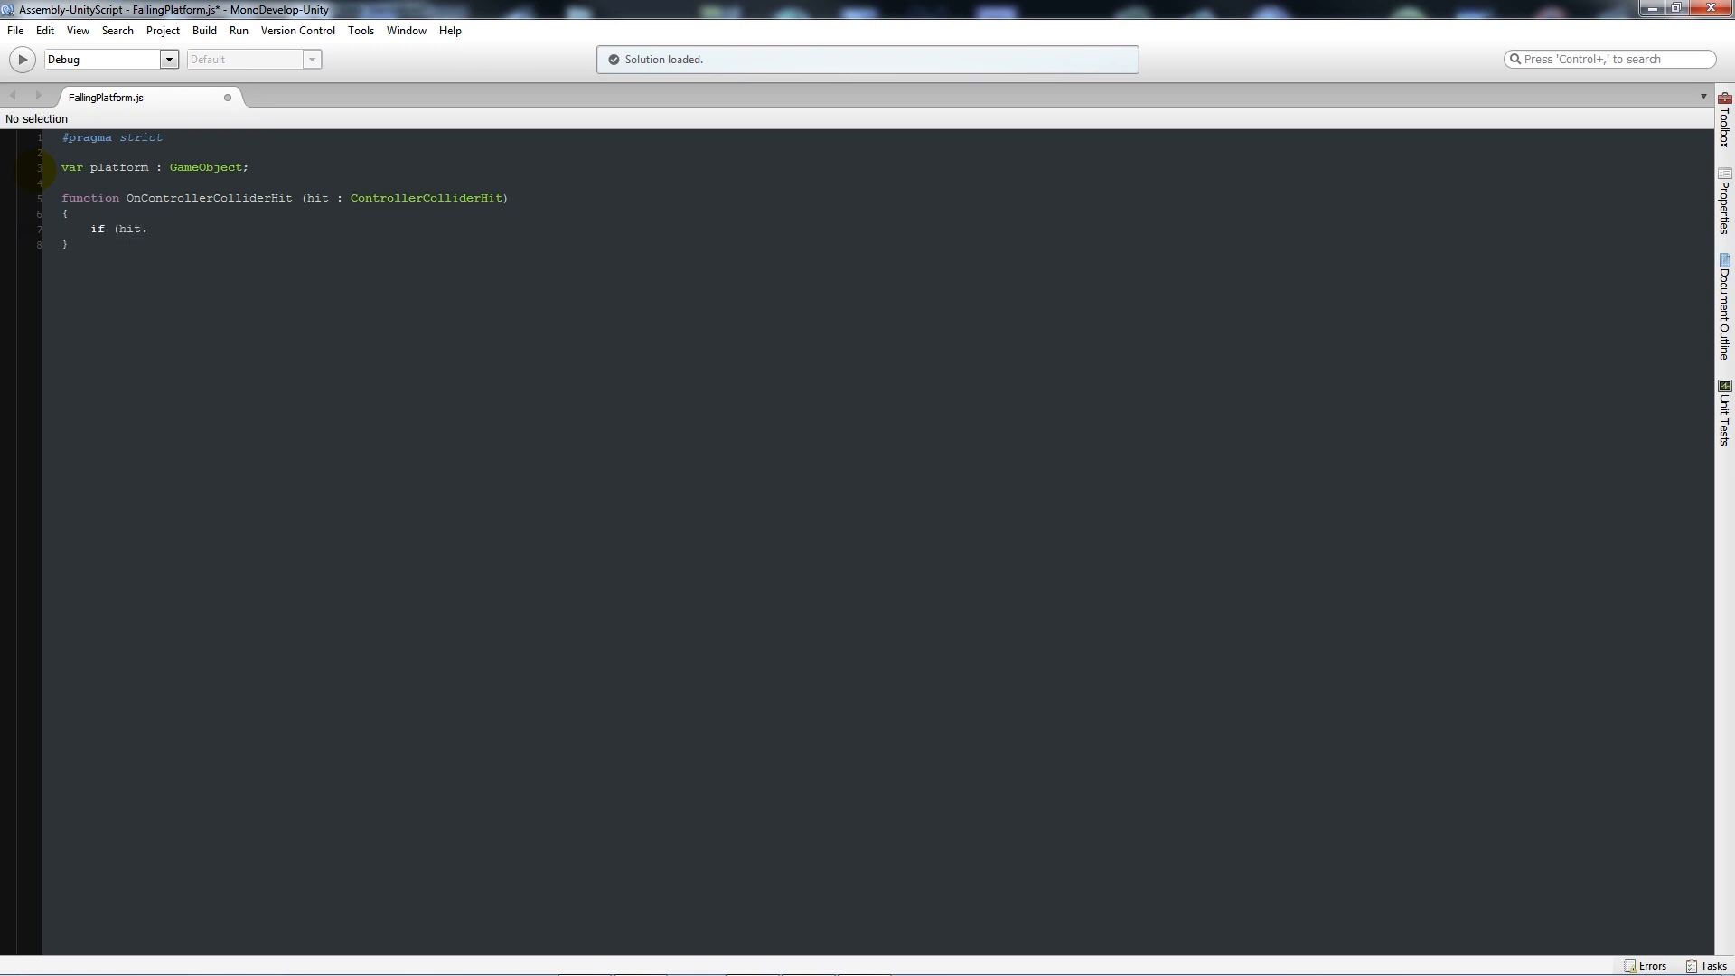
pyautogui.write('gameObject.')
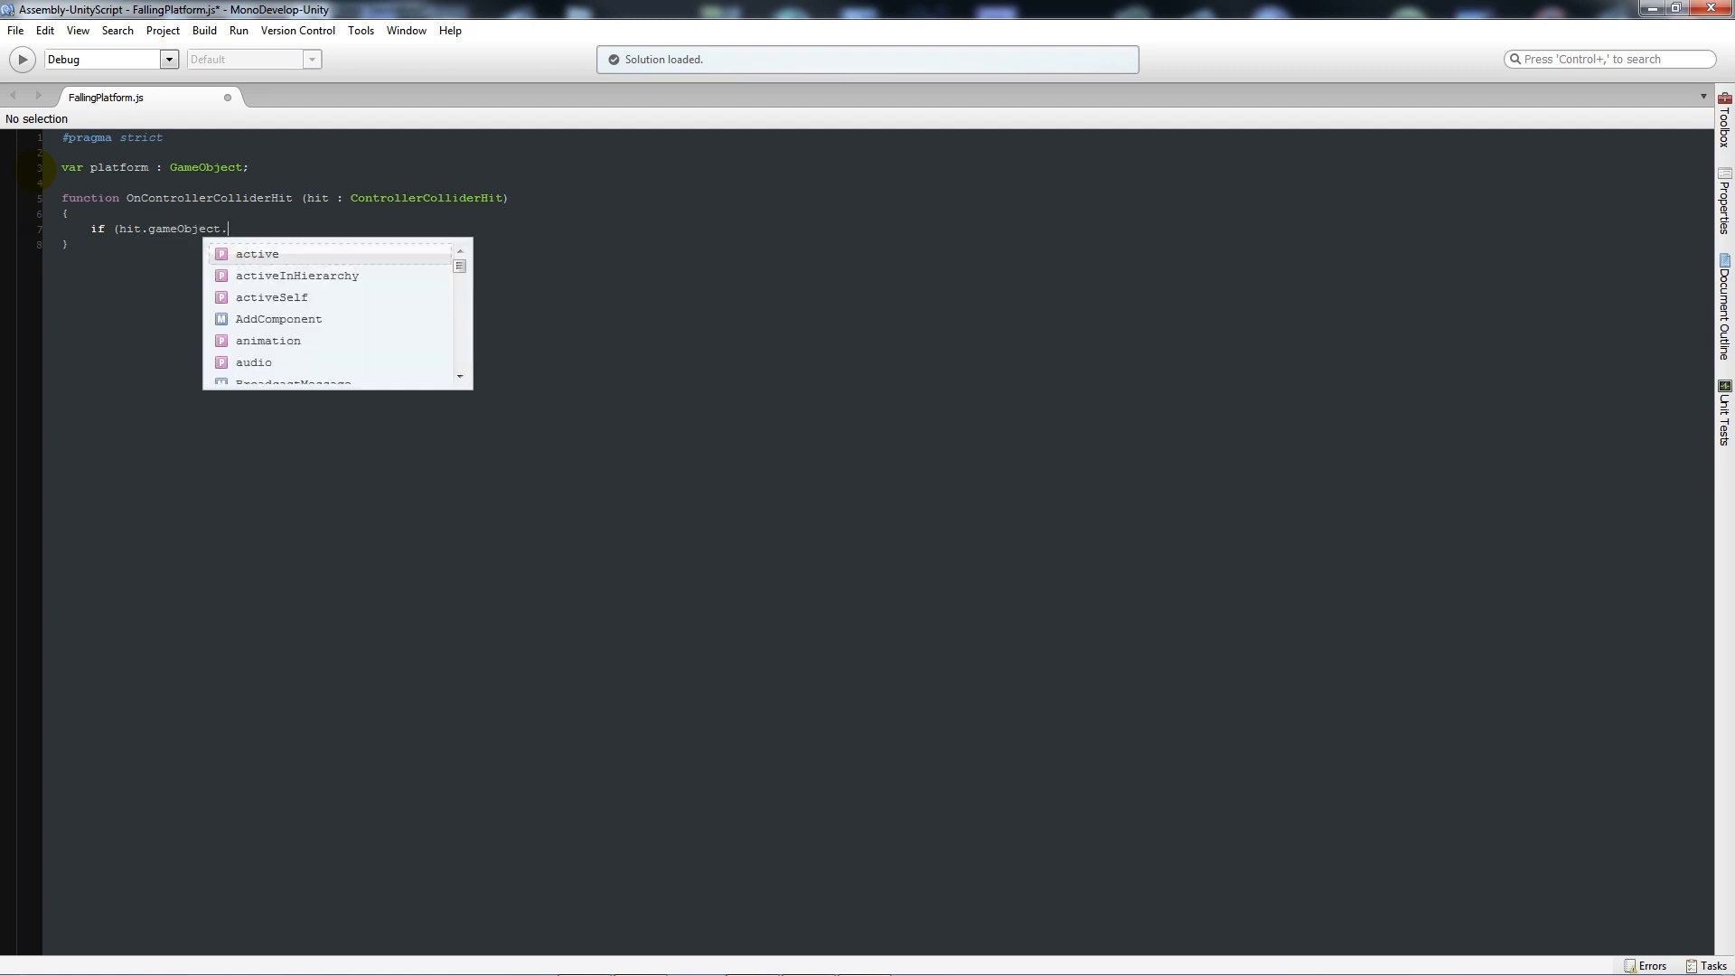
pyautogui.write('tag')
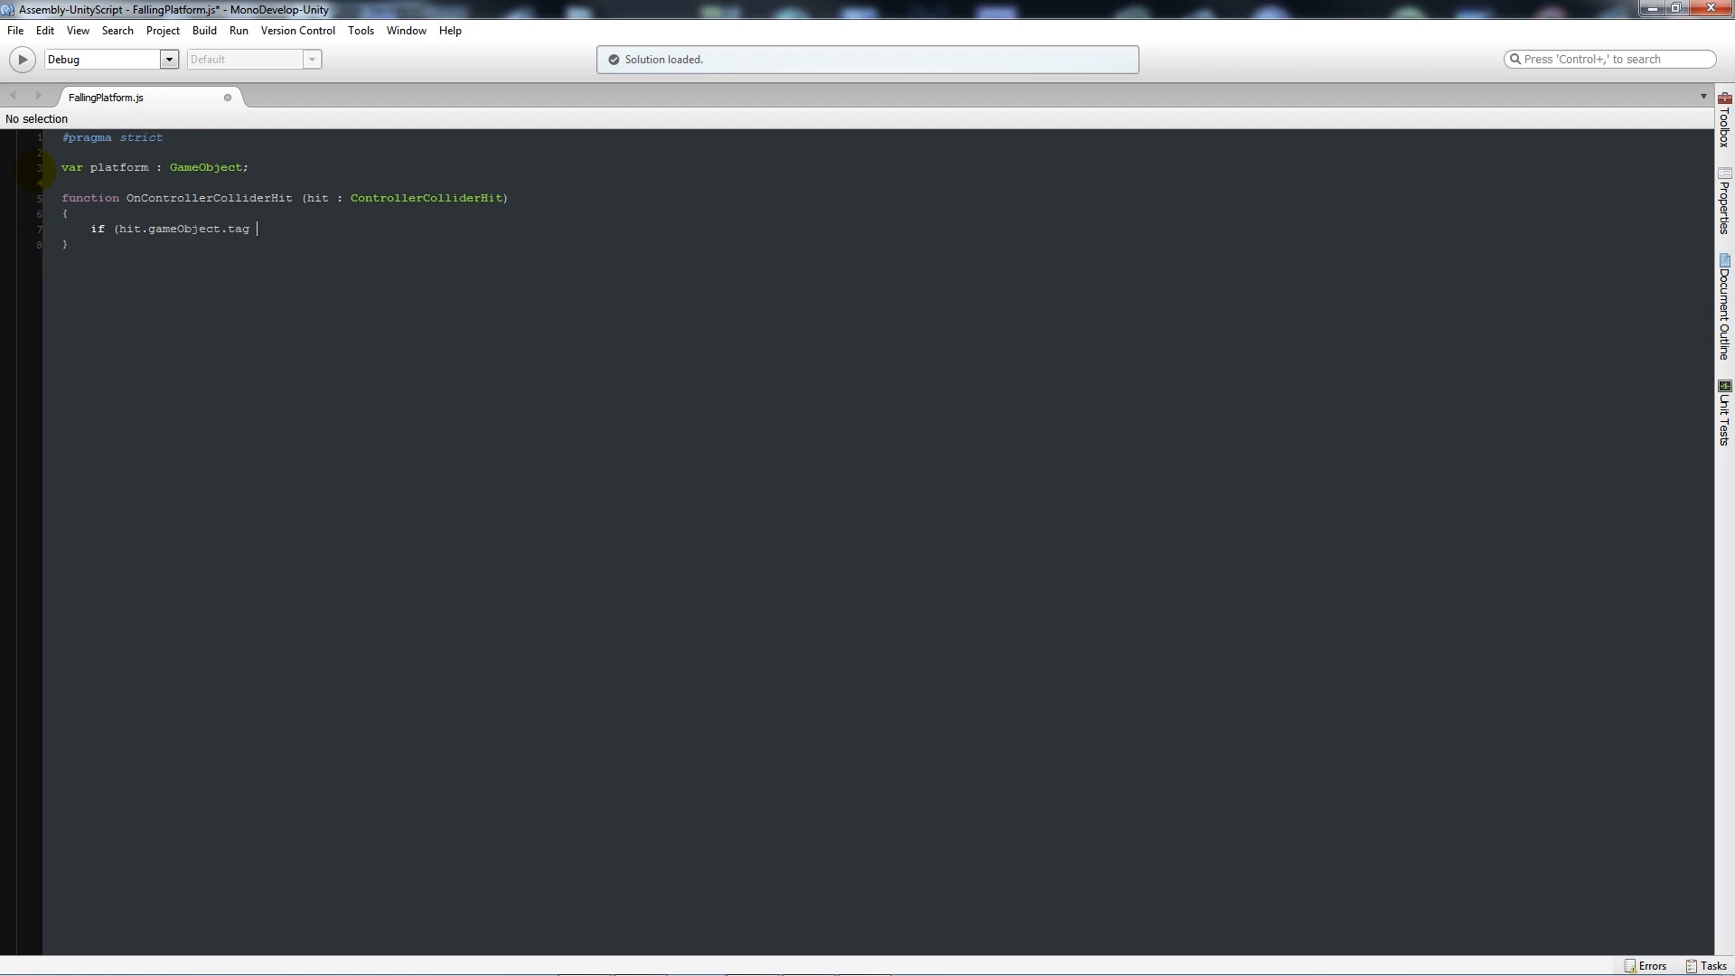
pyautogui.write('== "')
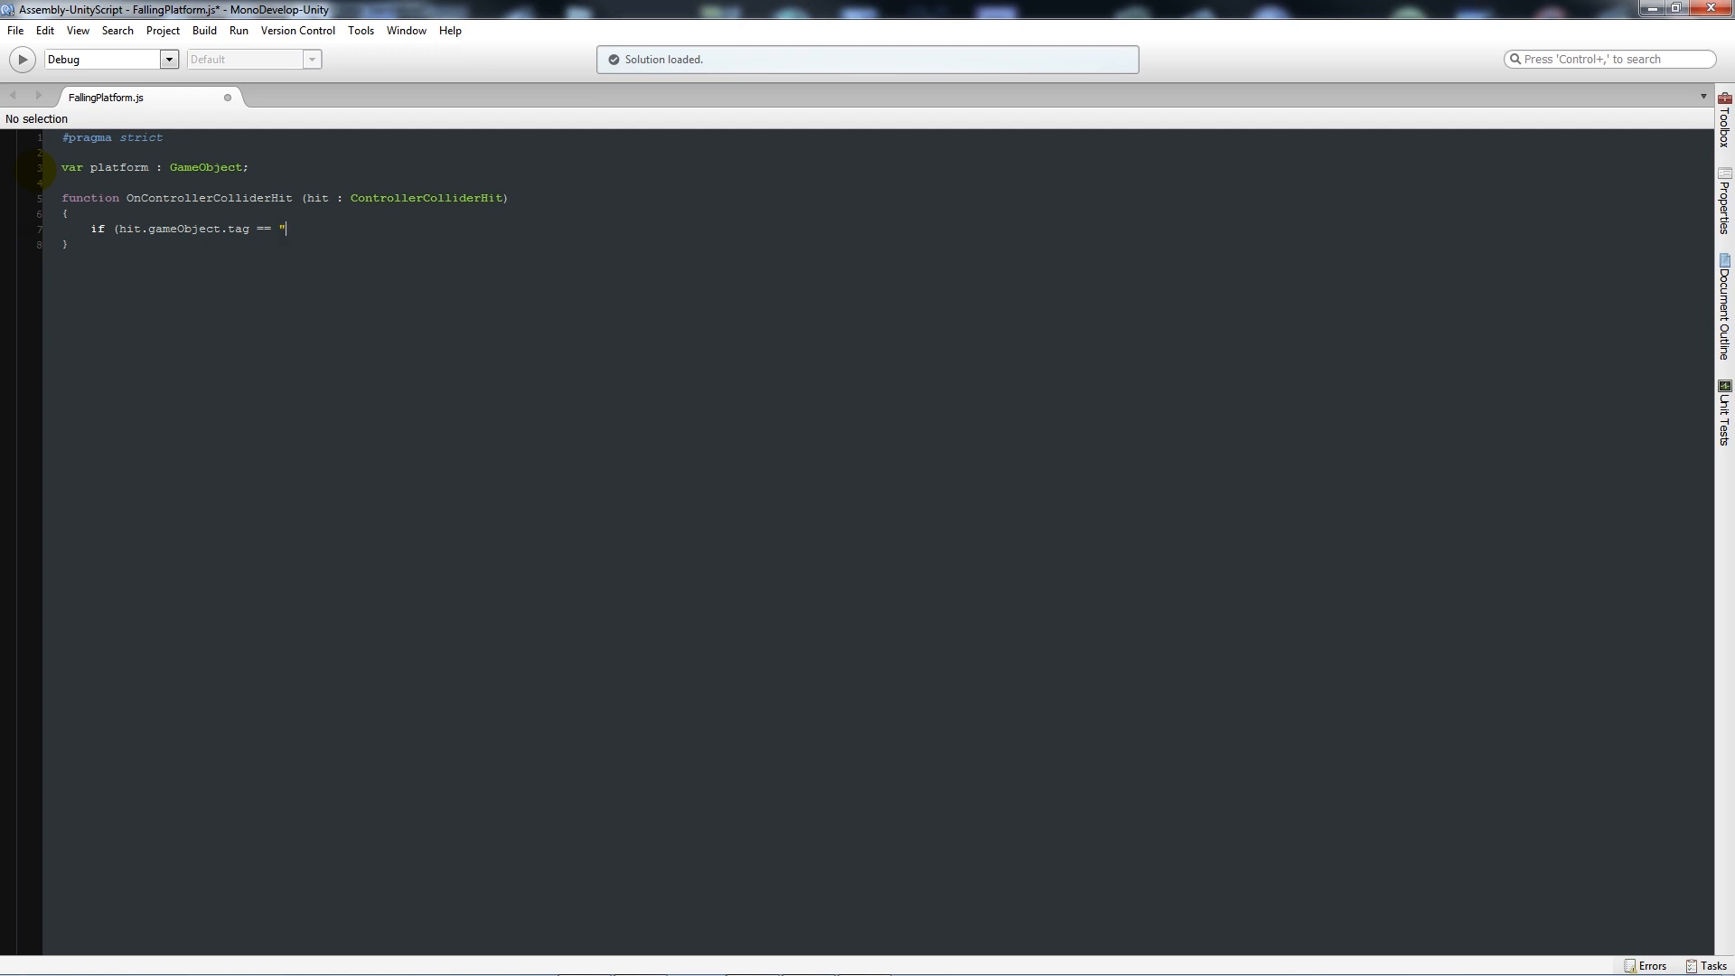
pyautogui.write('Platfor')
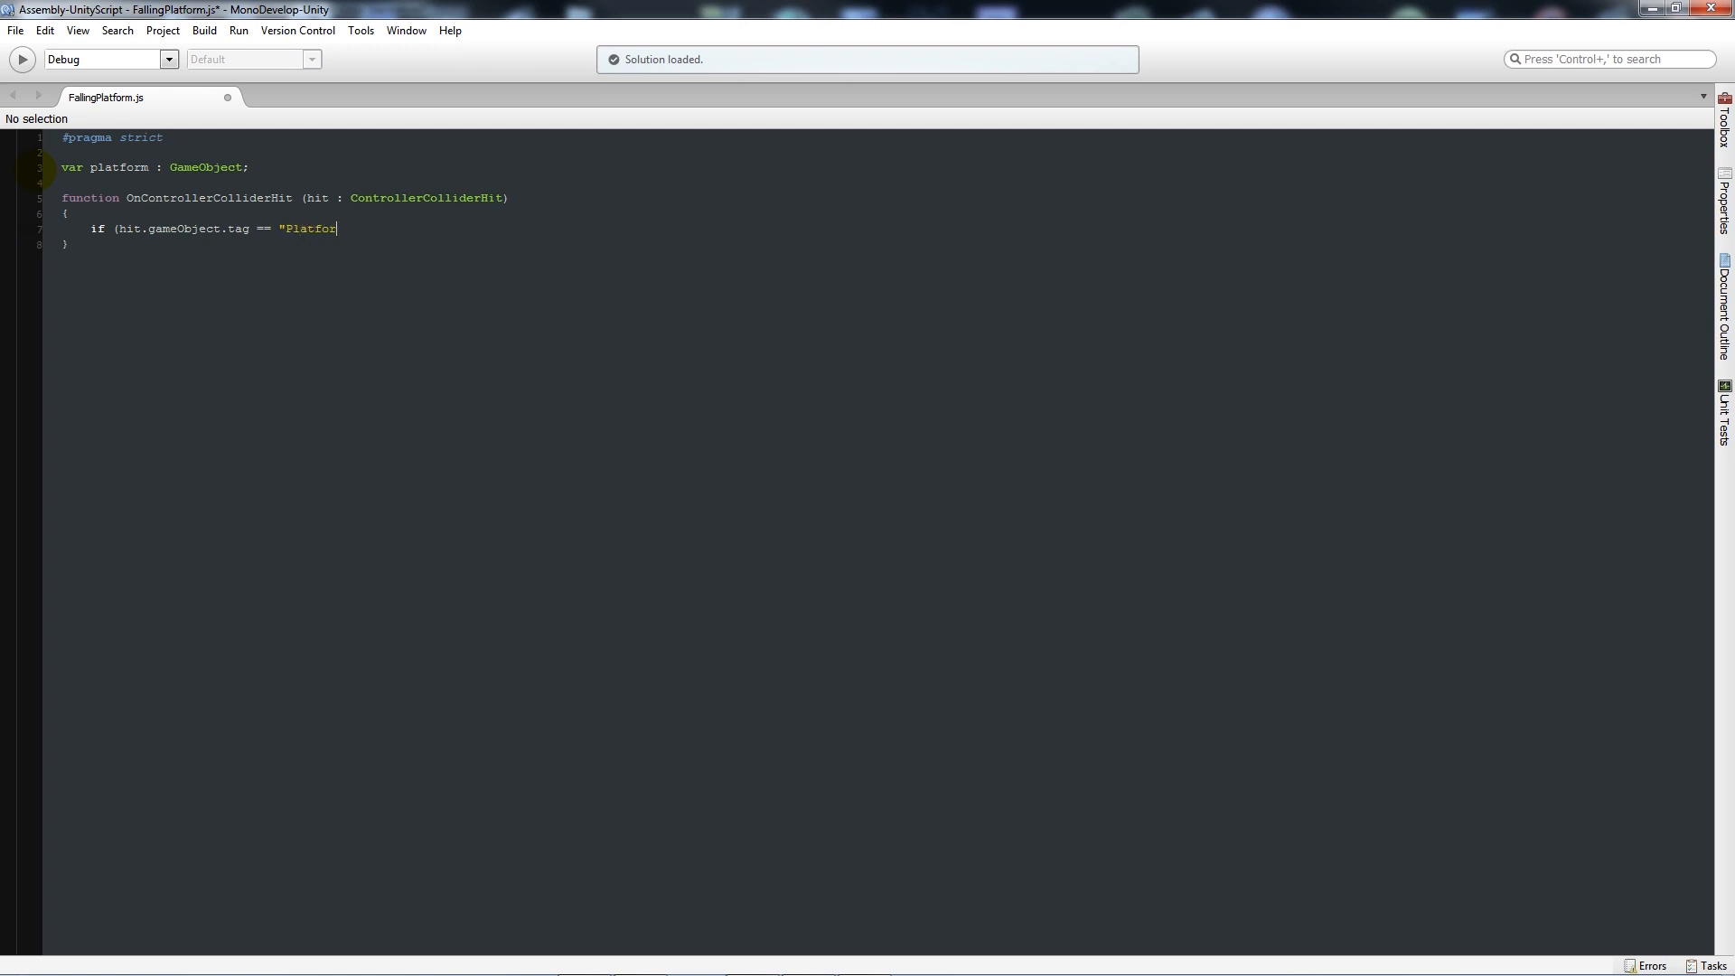
pyautogui.write('m")')
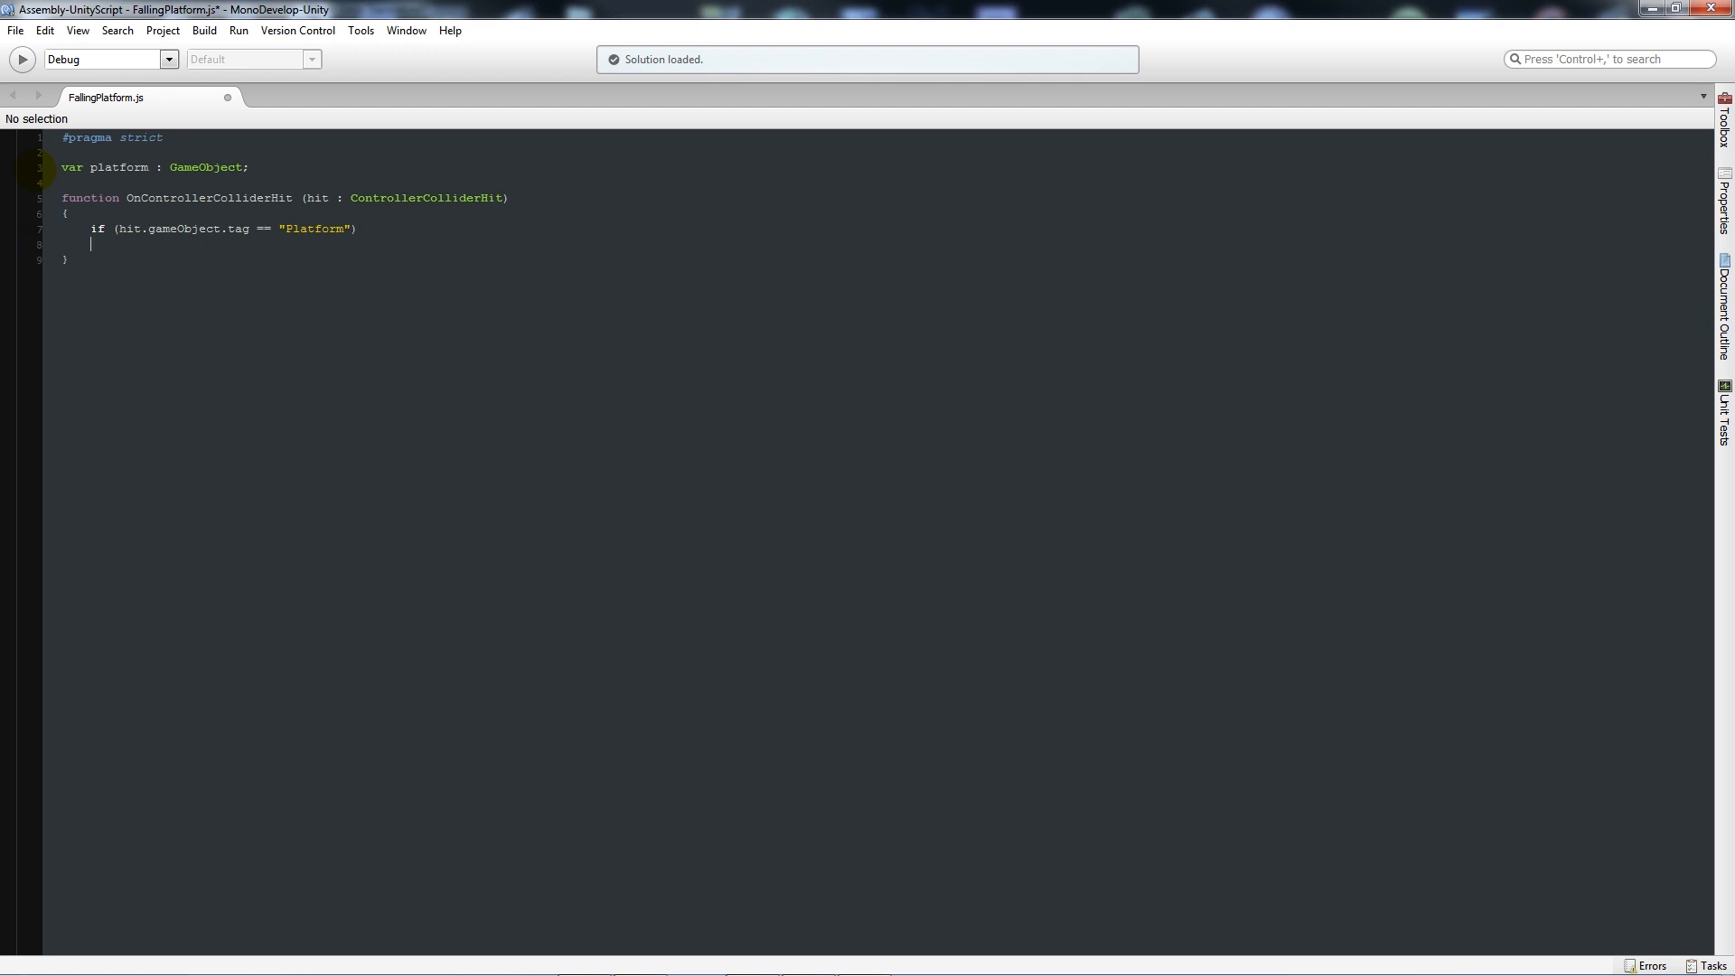
pyautogui.write('{')
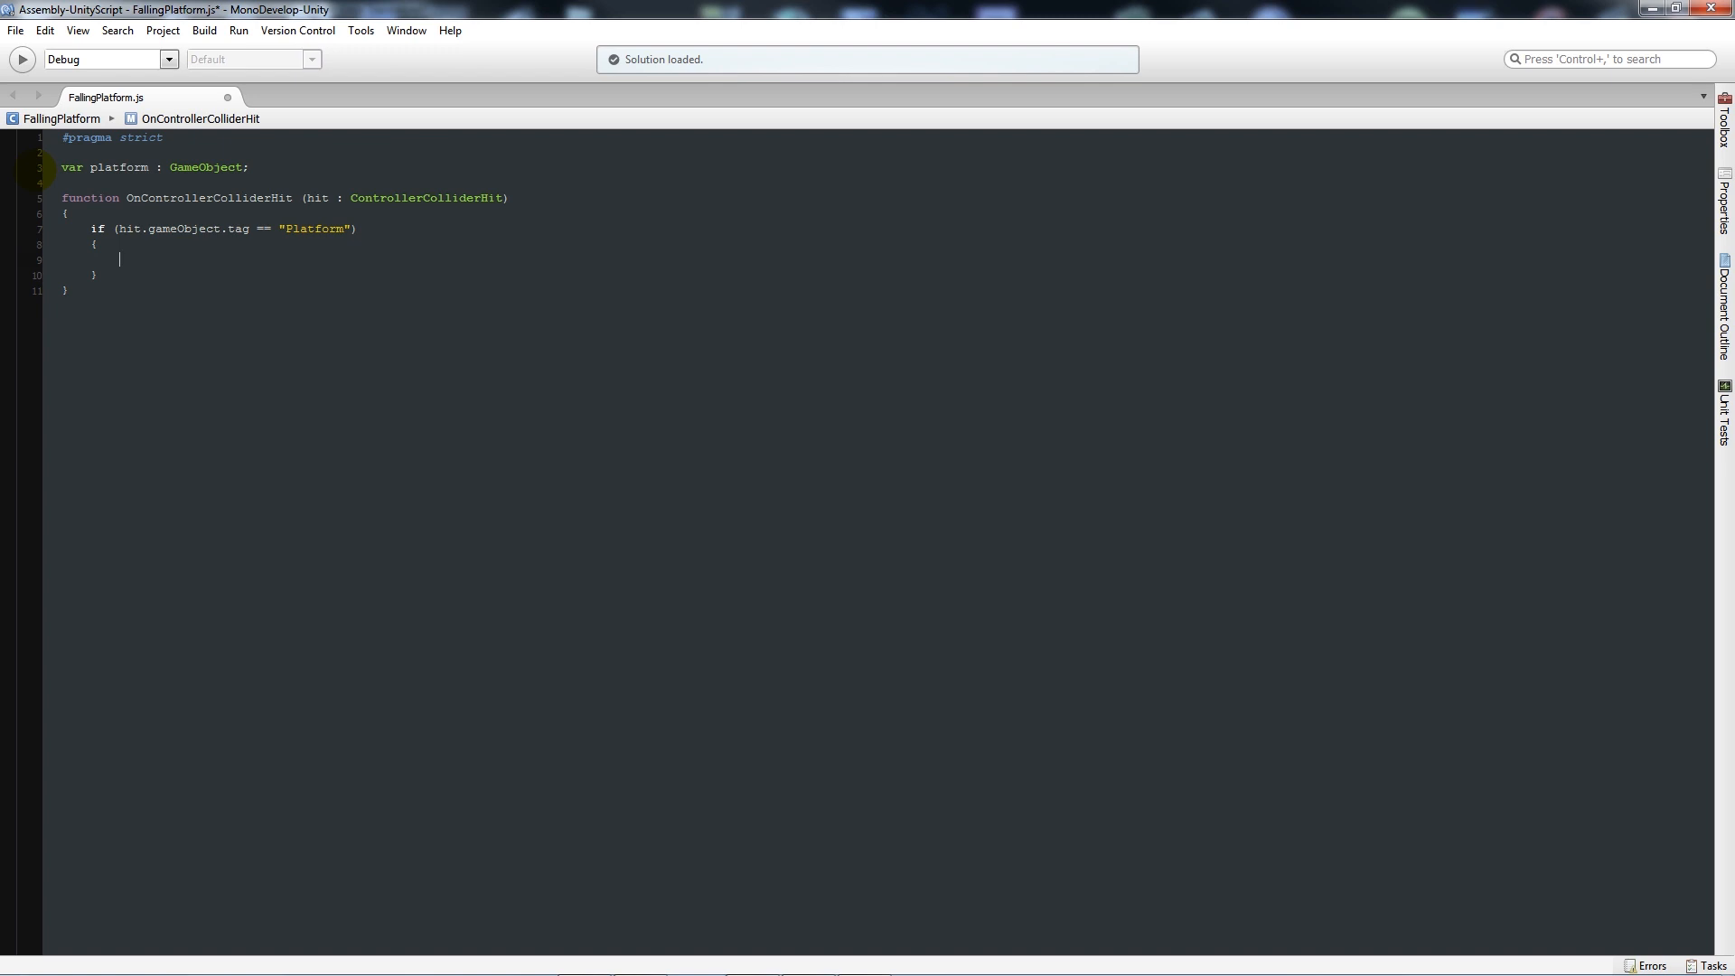
# Inside the if, write 'yield WaitForSeconds(2);' and 'platform.rigidbody.useGravity = true;'
pyautogui.write('yield WaitForSeconds')
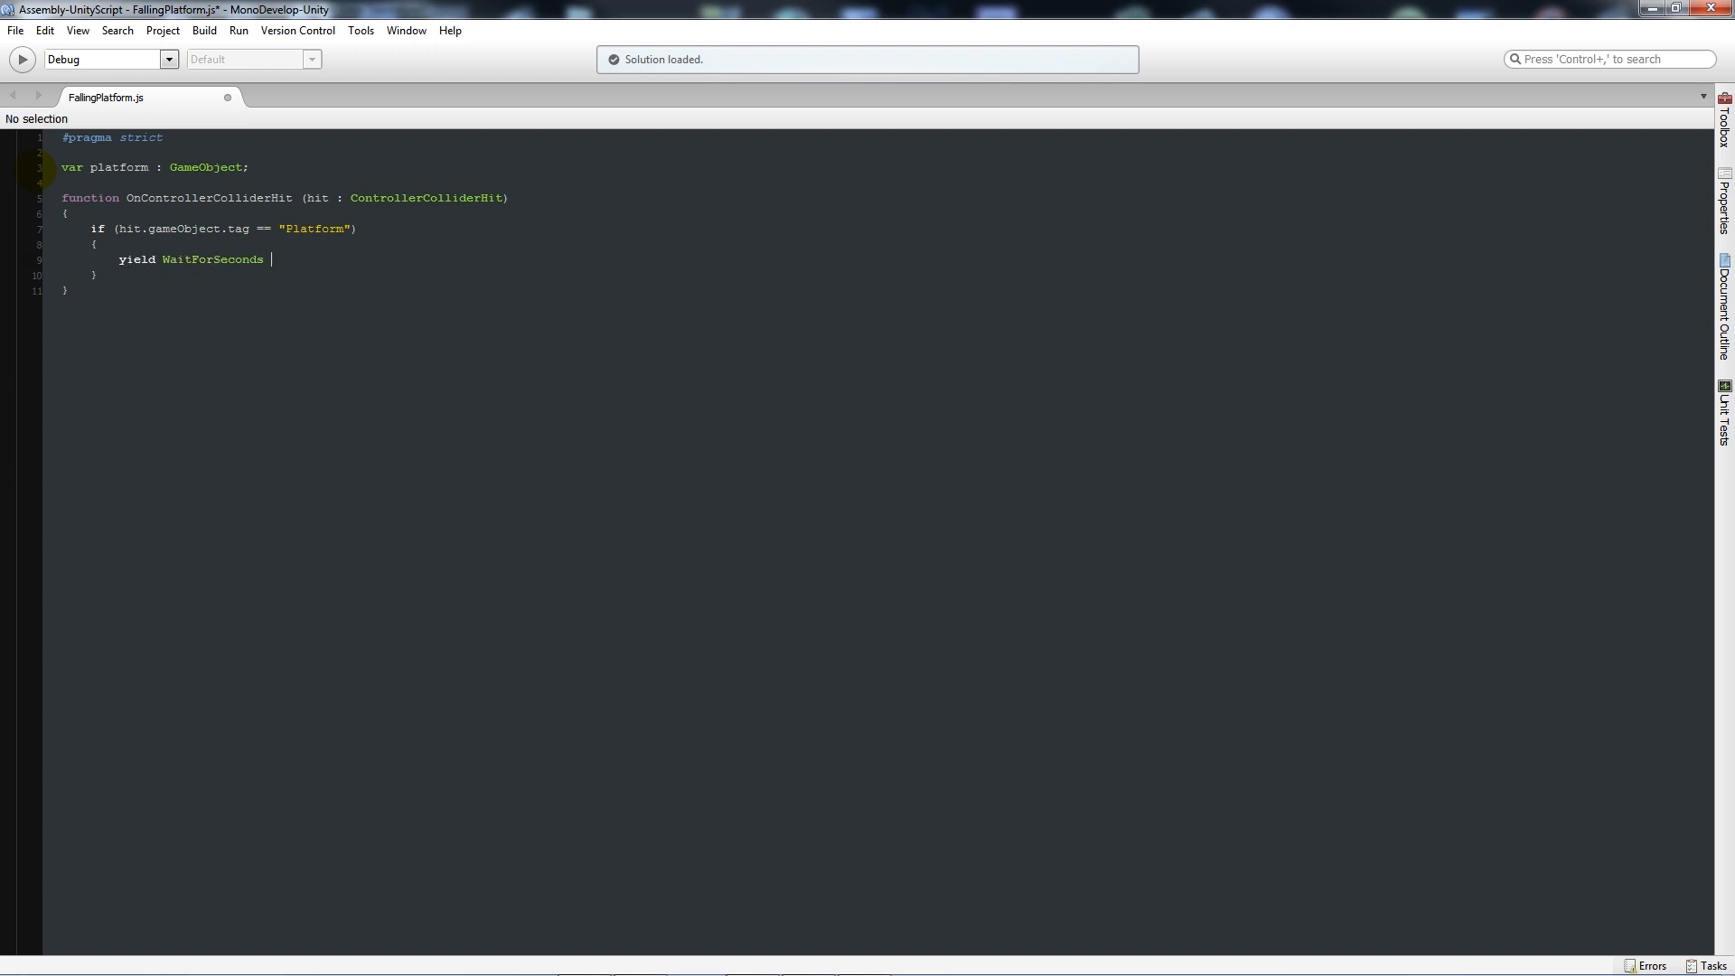
pyautogui.write('(')
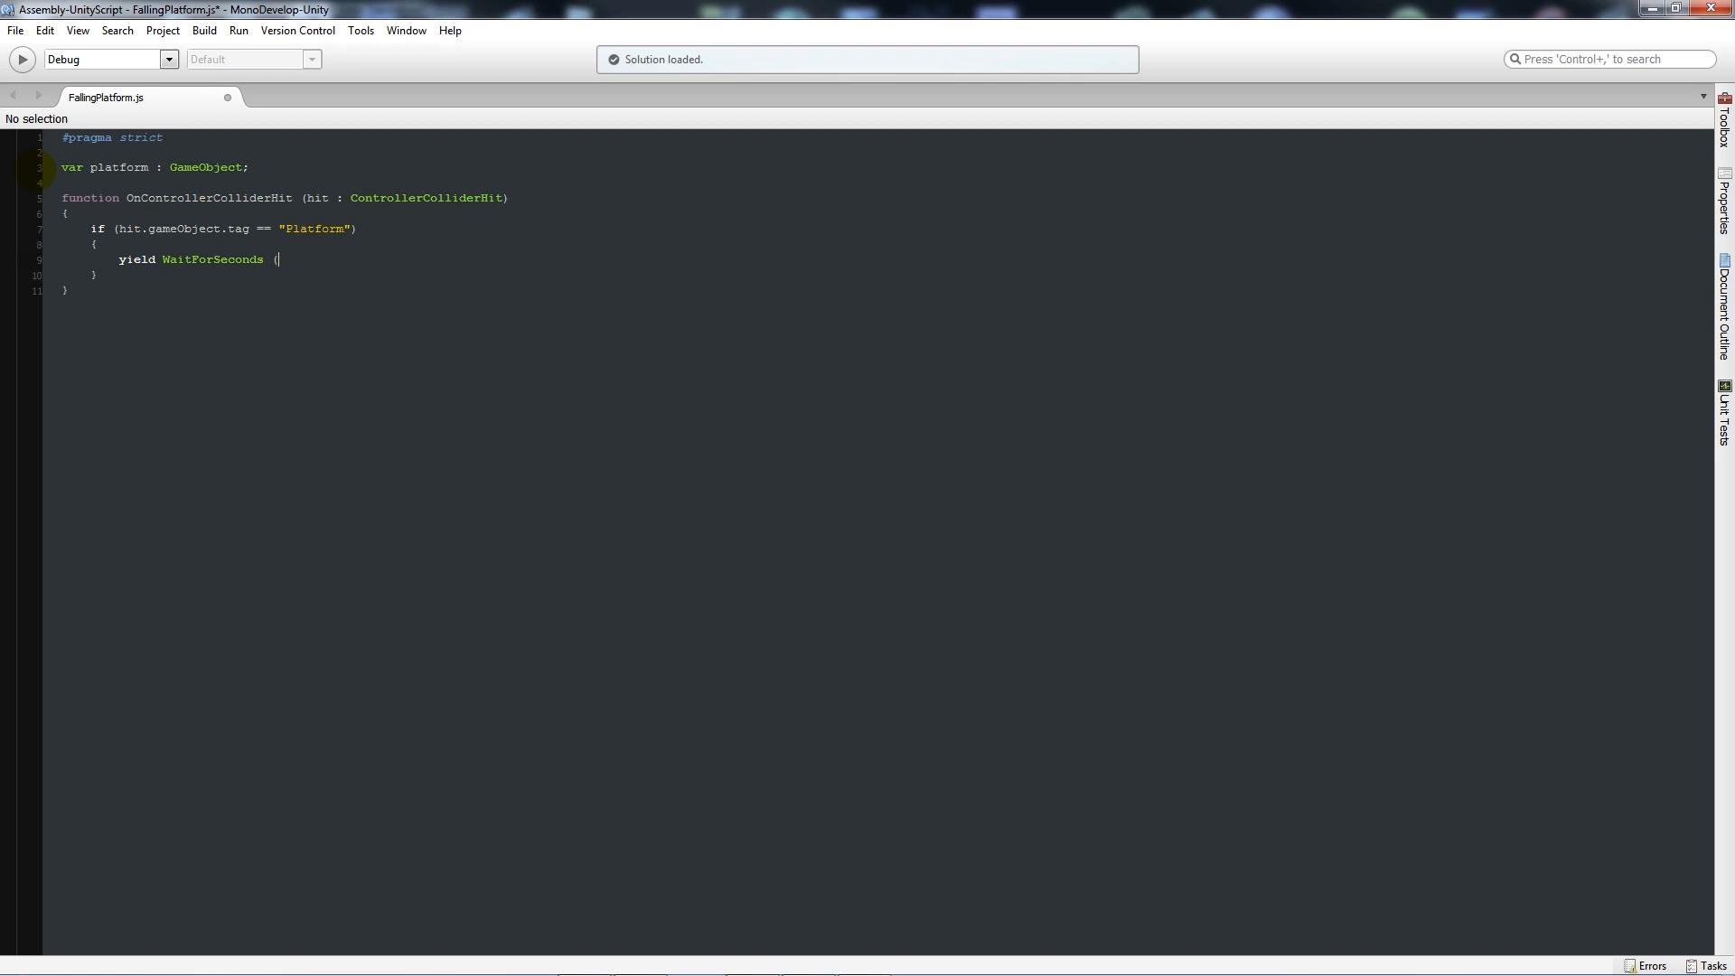
pyautogui.write('2);')
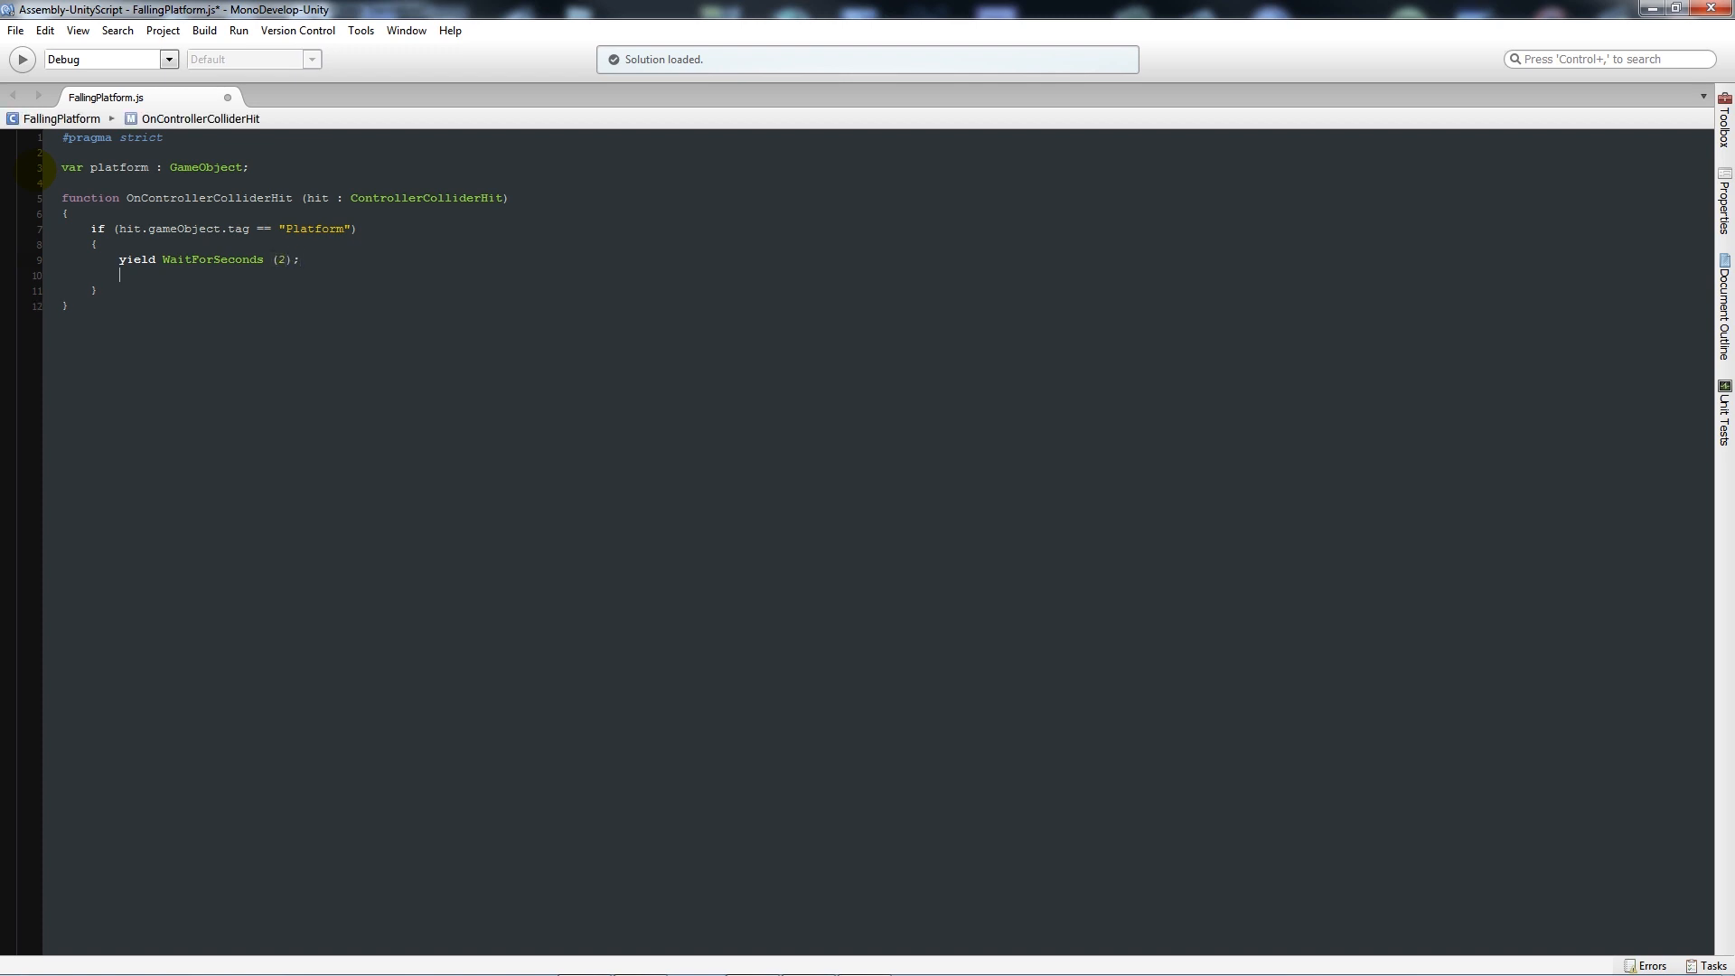
pyautogui.write('P')
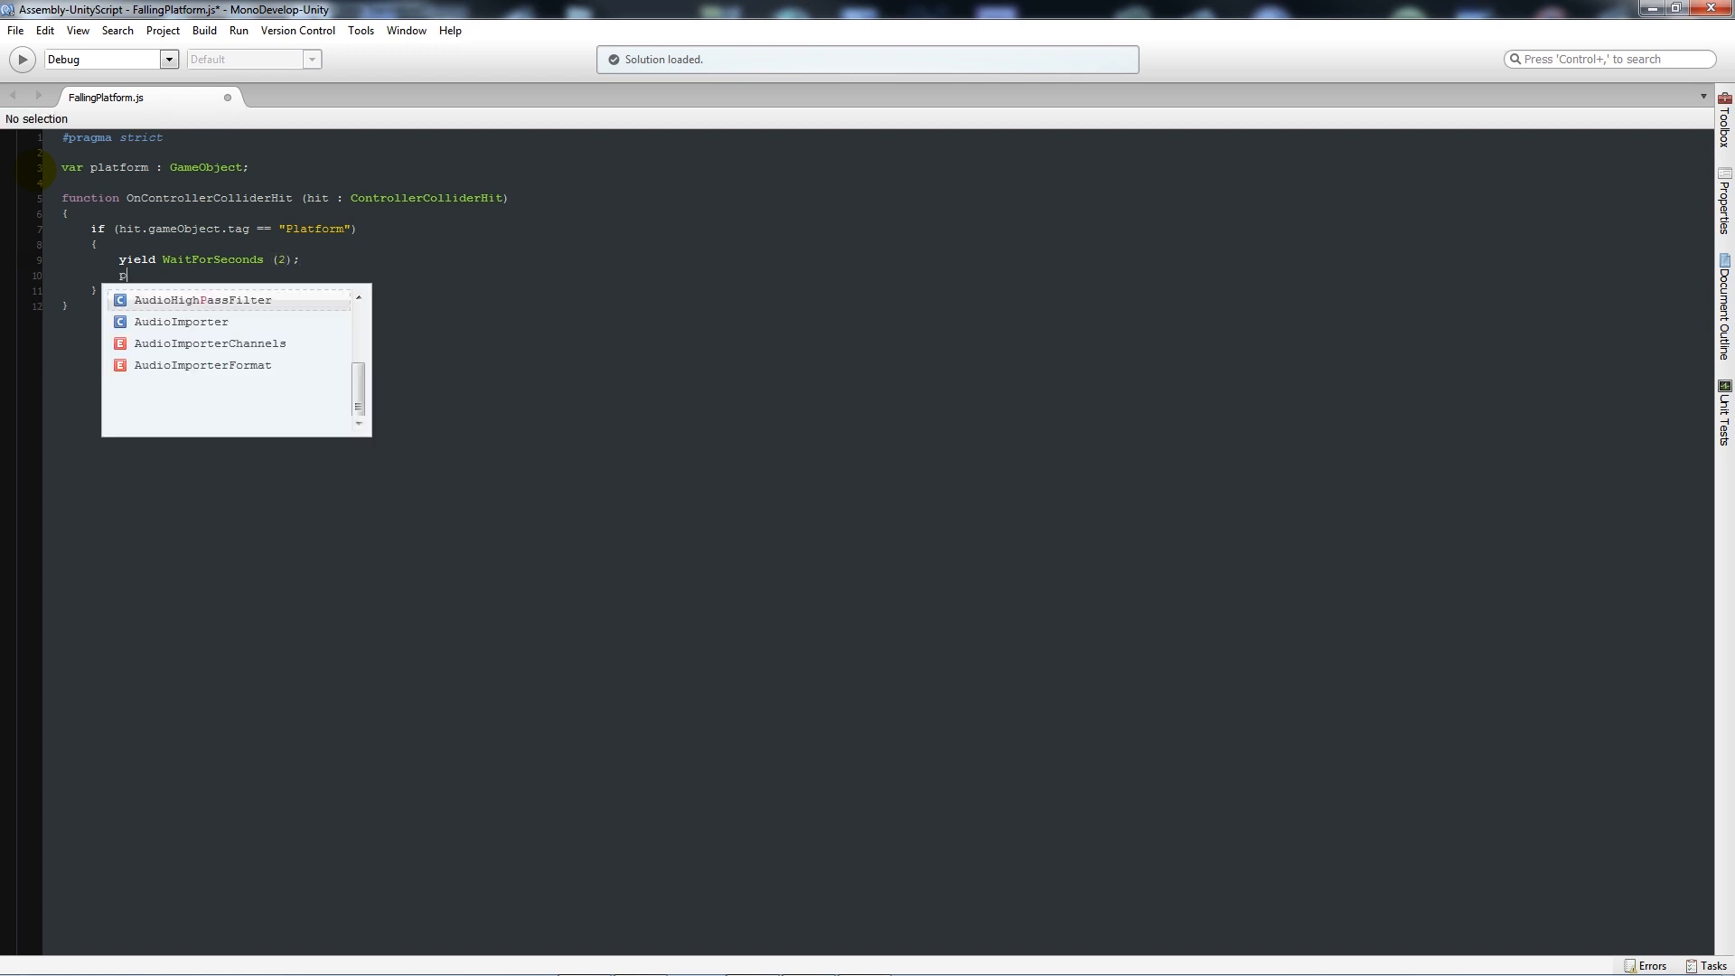
pyautogui.write('latform')
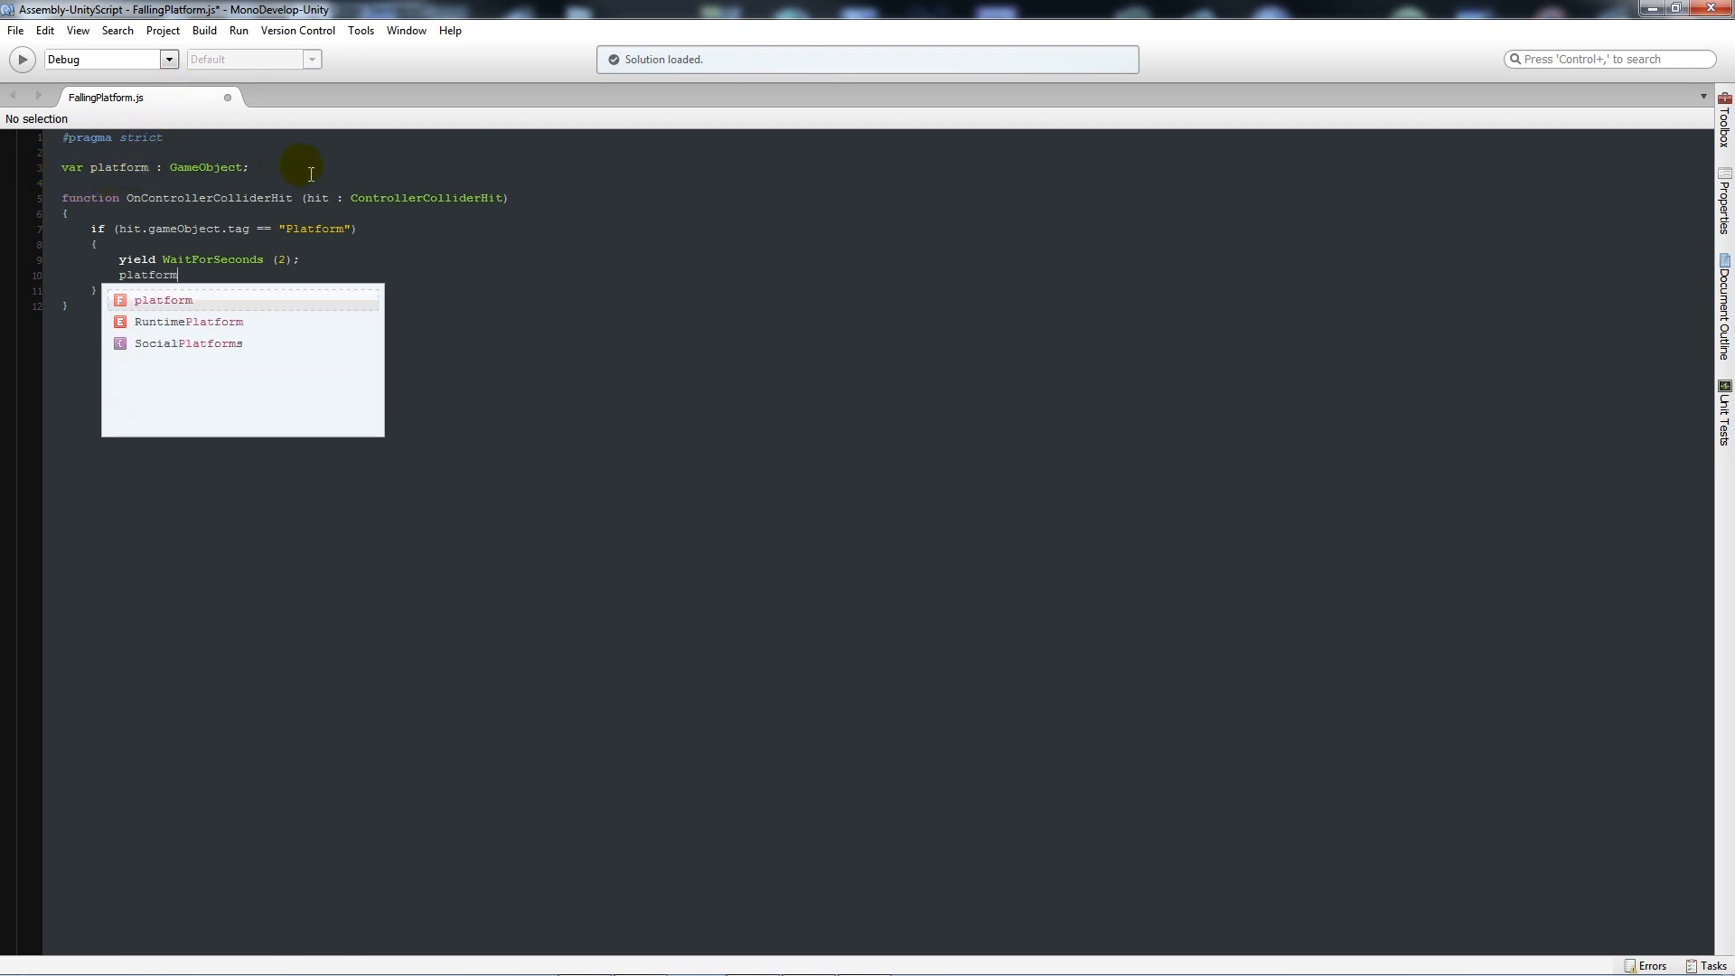
pyautogui.write('.')
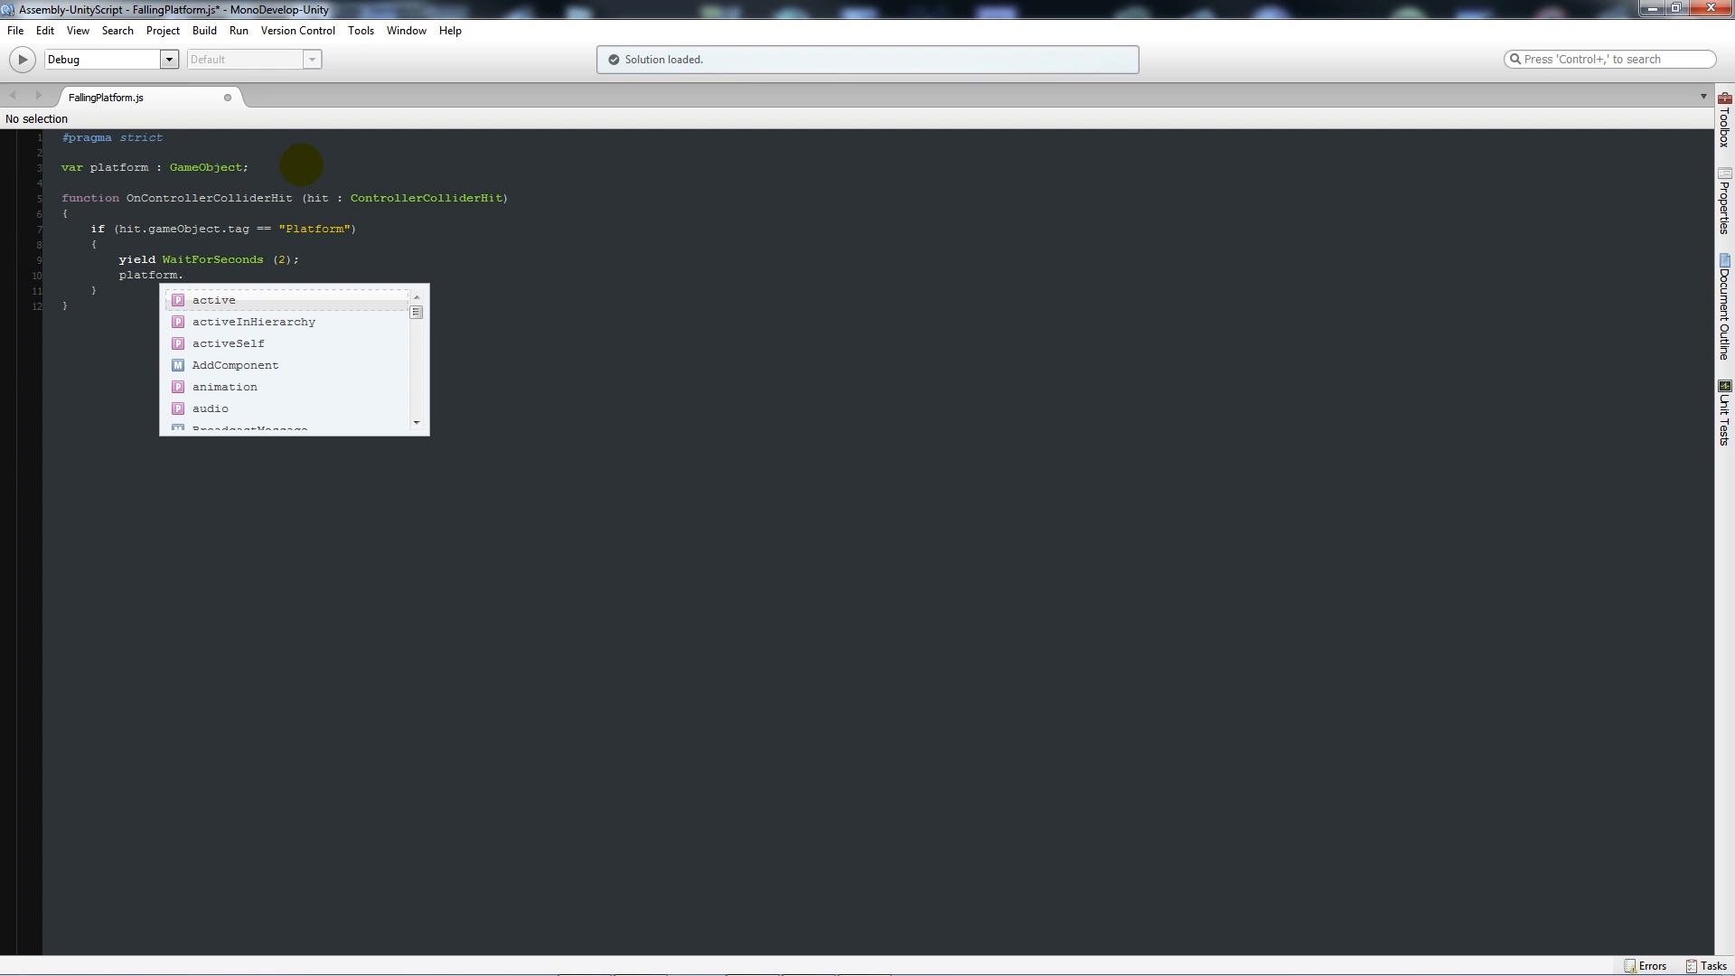
pyautogui.write('rigidbody.')
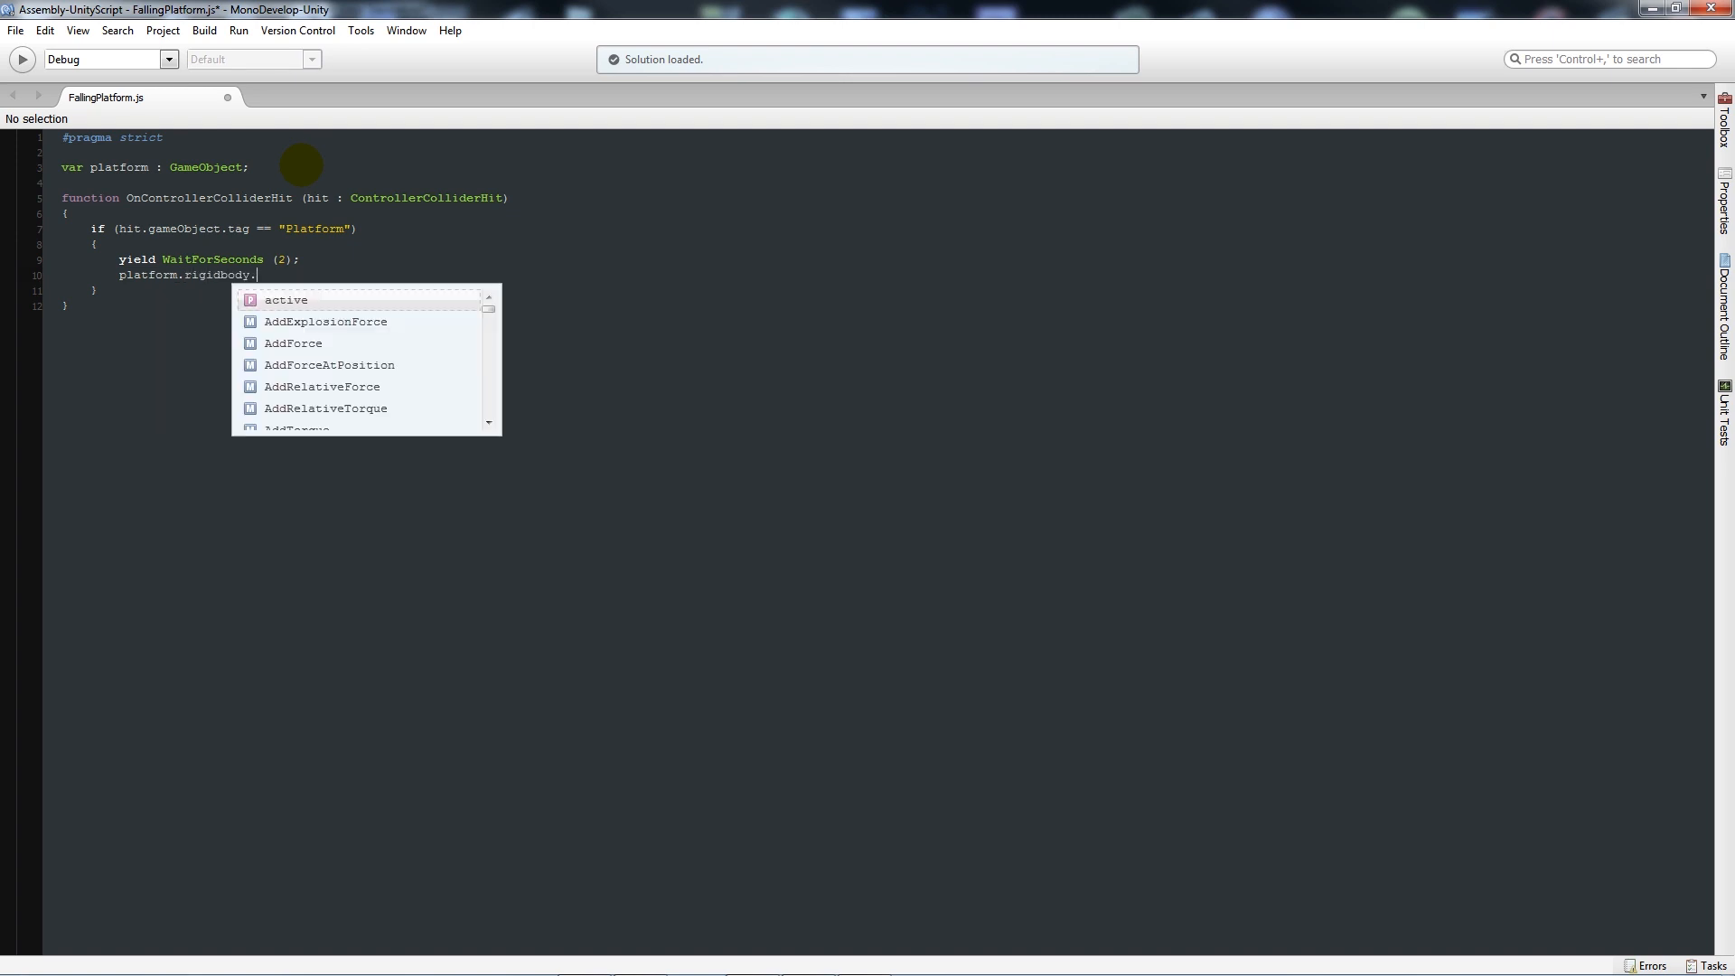
pyautogui.write('useg')
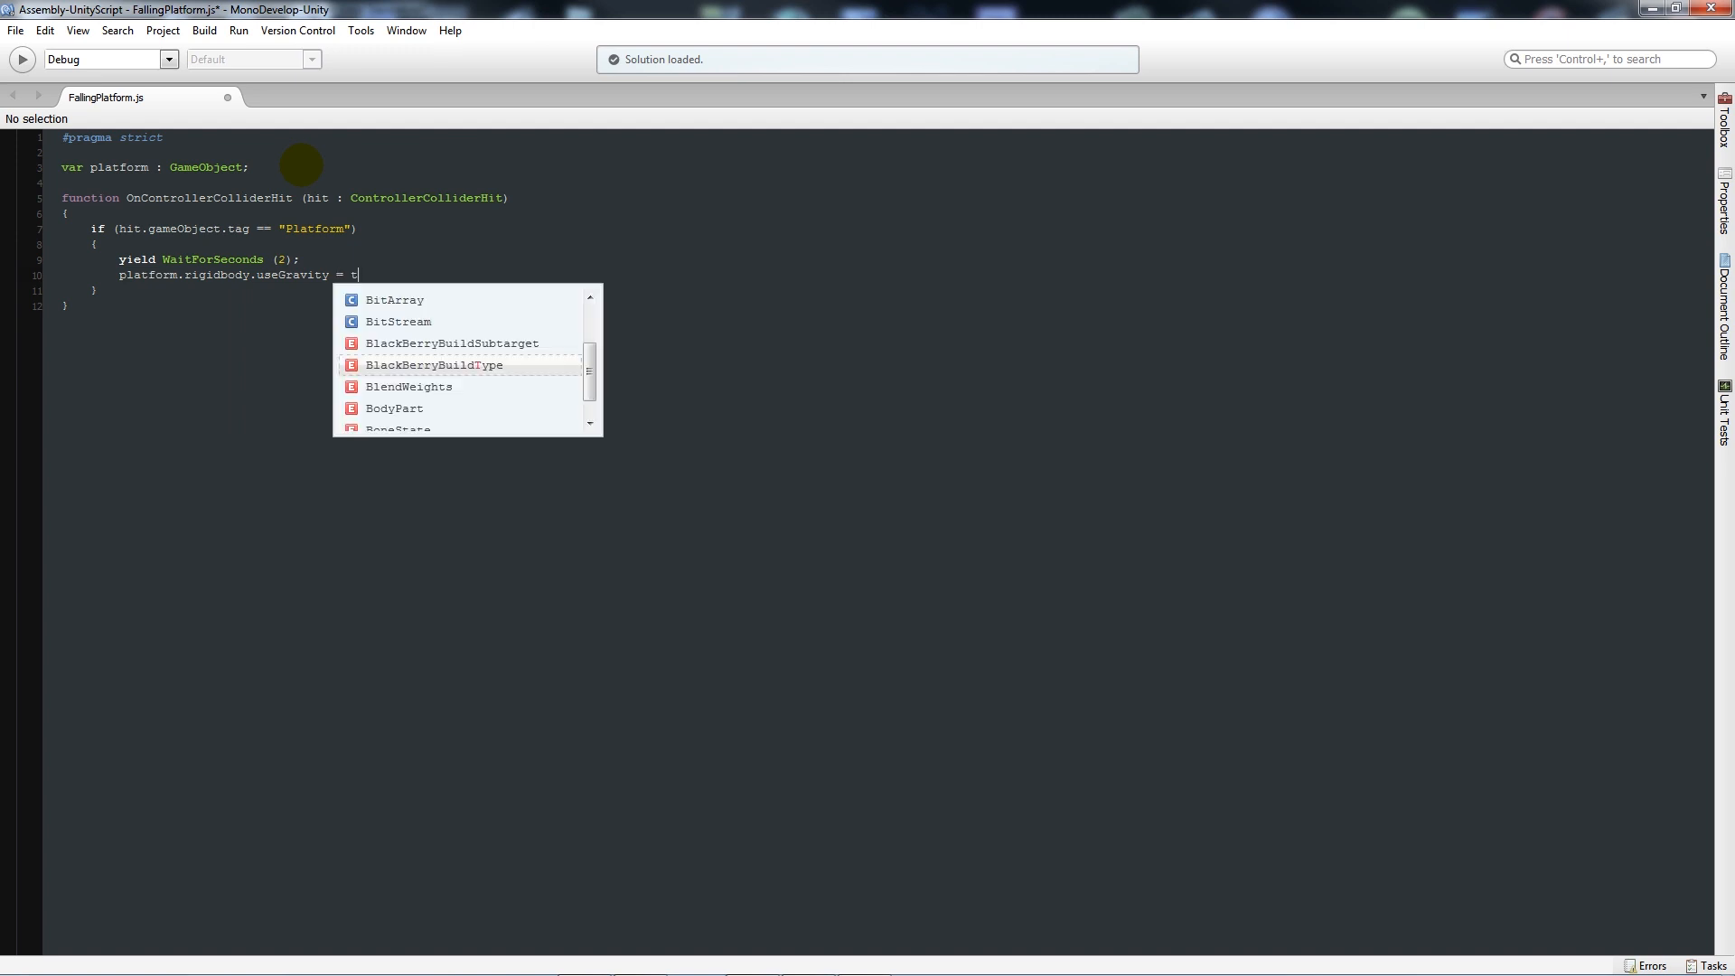
pyautogui.write('rue;')
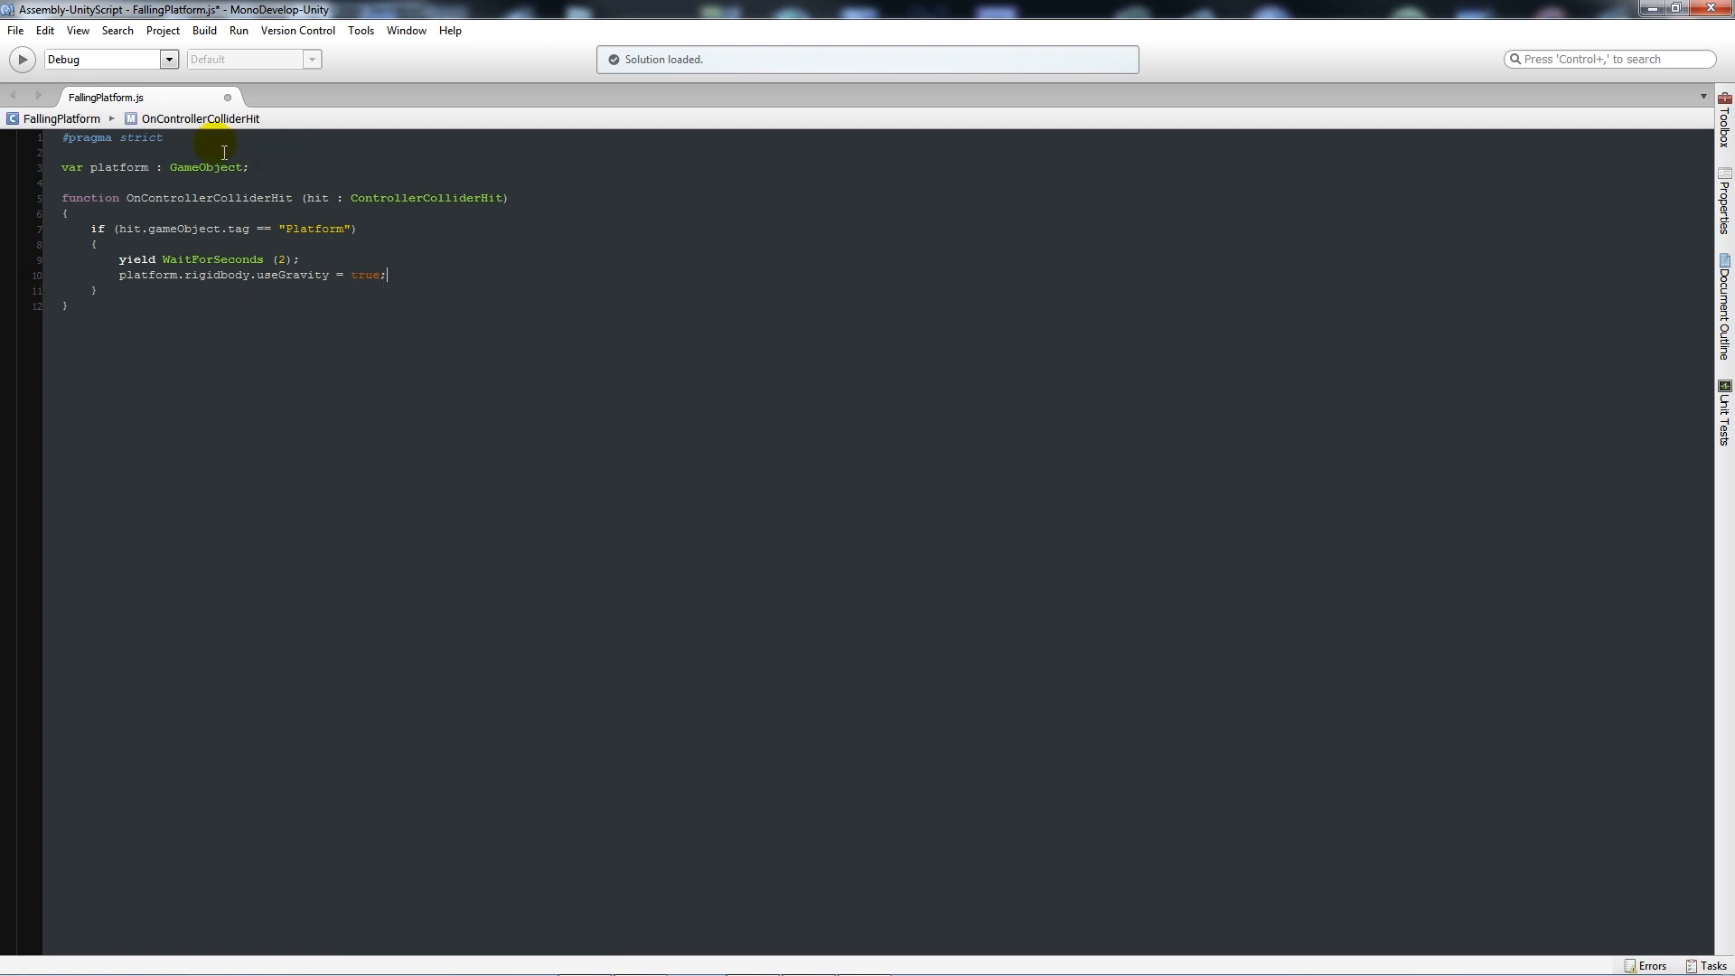
pyautogui.moveTo(105, 96)
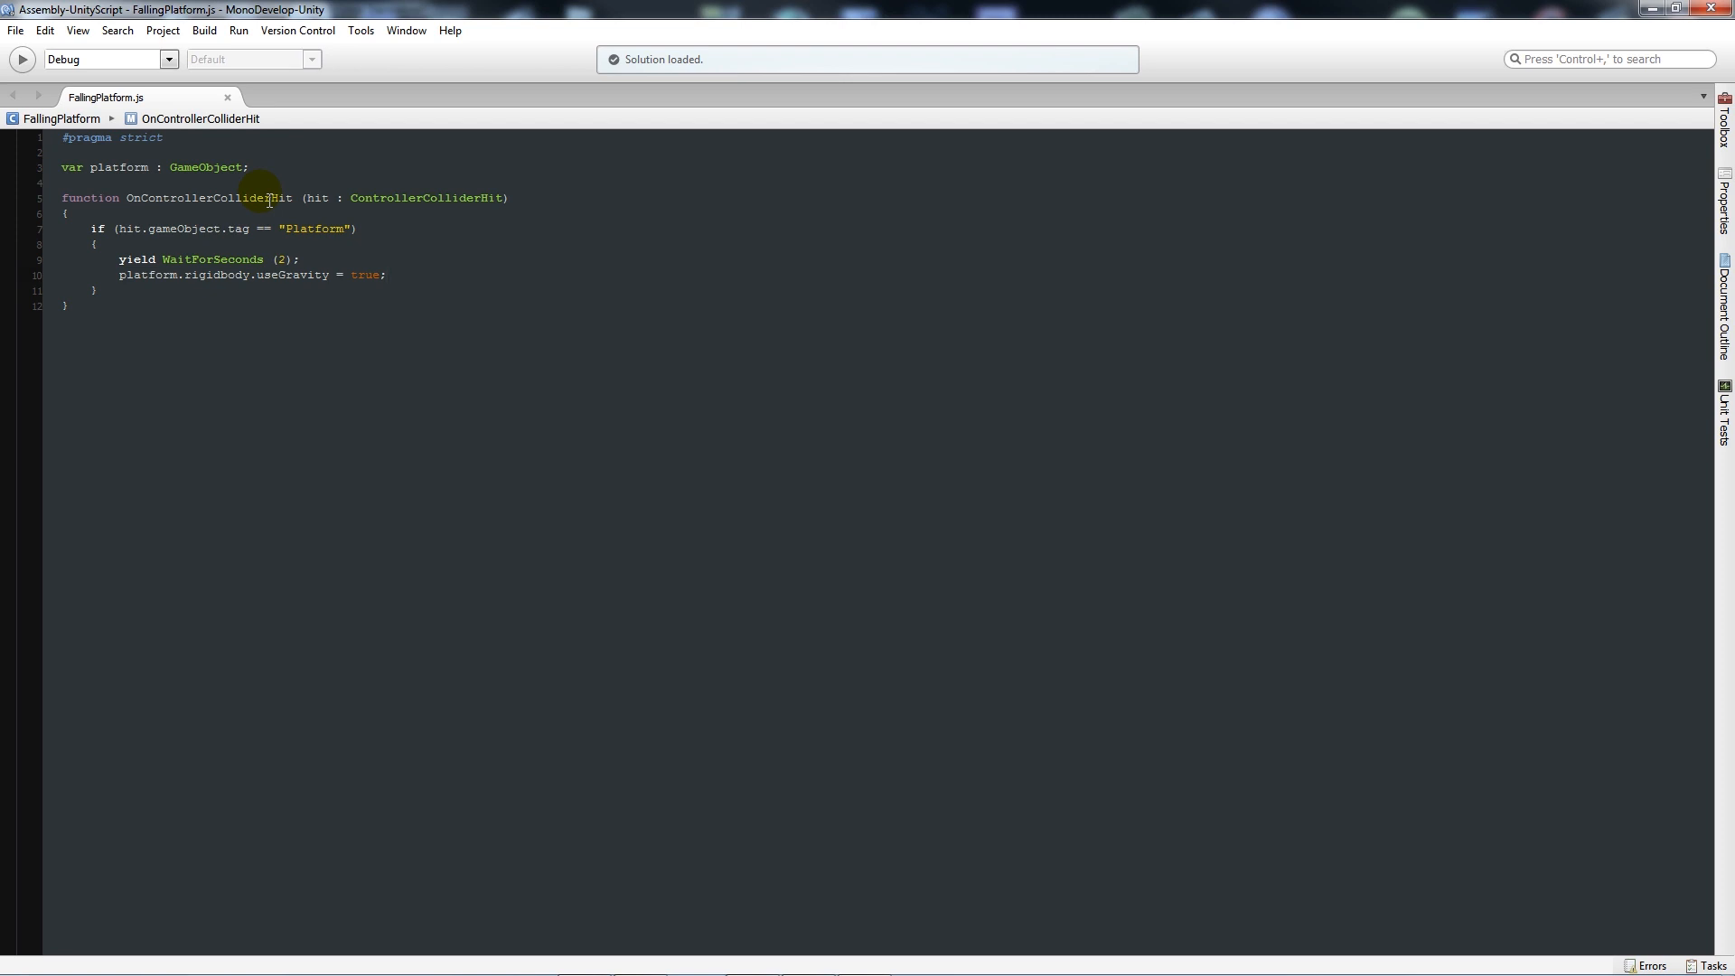
# Save FallingPlatform.js and return to the Unity editor
pyautogui.click(387, 275)
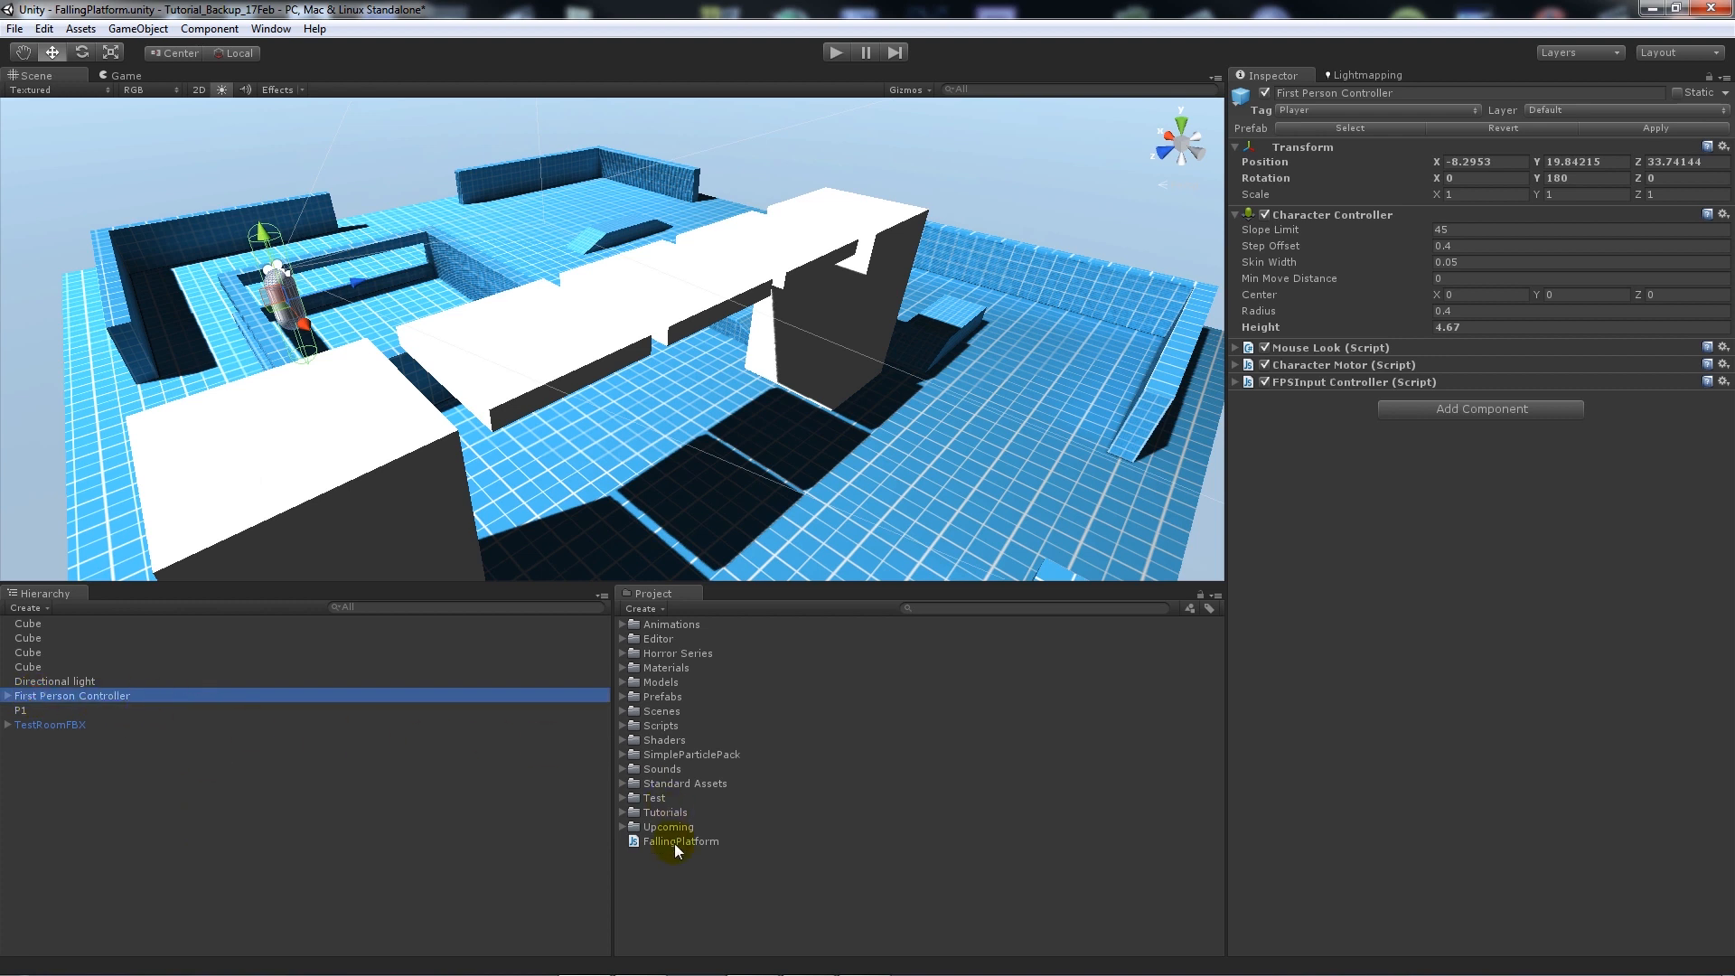
# Drag FallingPlatform onto the First Person Controller so its Platform field can reference P1
pyautogui.moveTo(681, 841); pyautogui.dragTo(1481, 411)
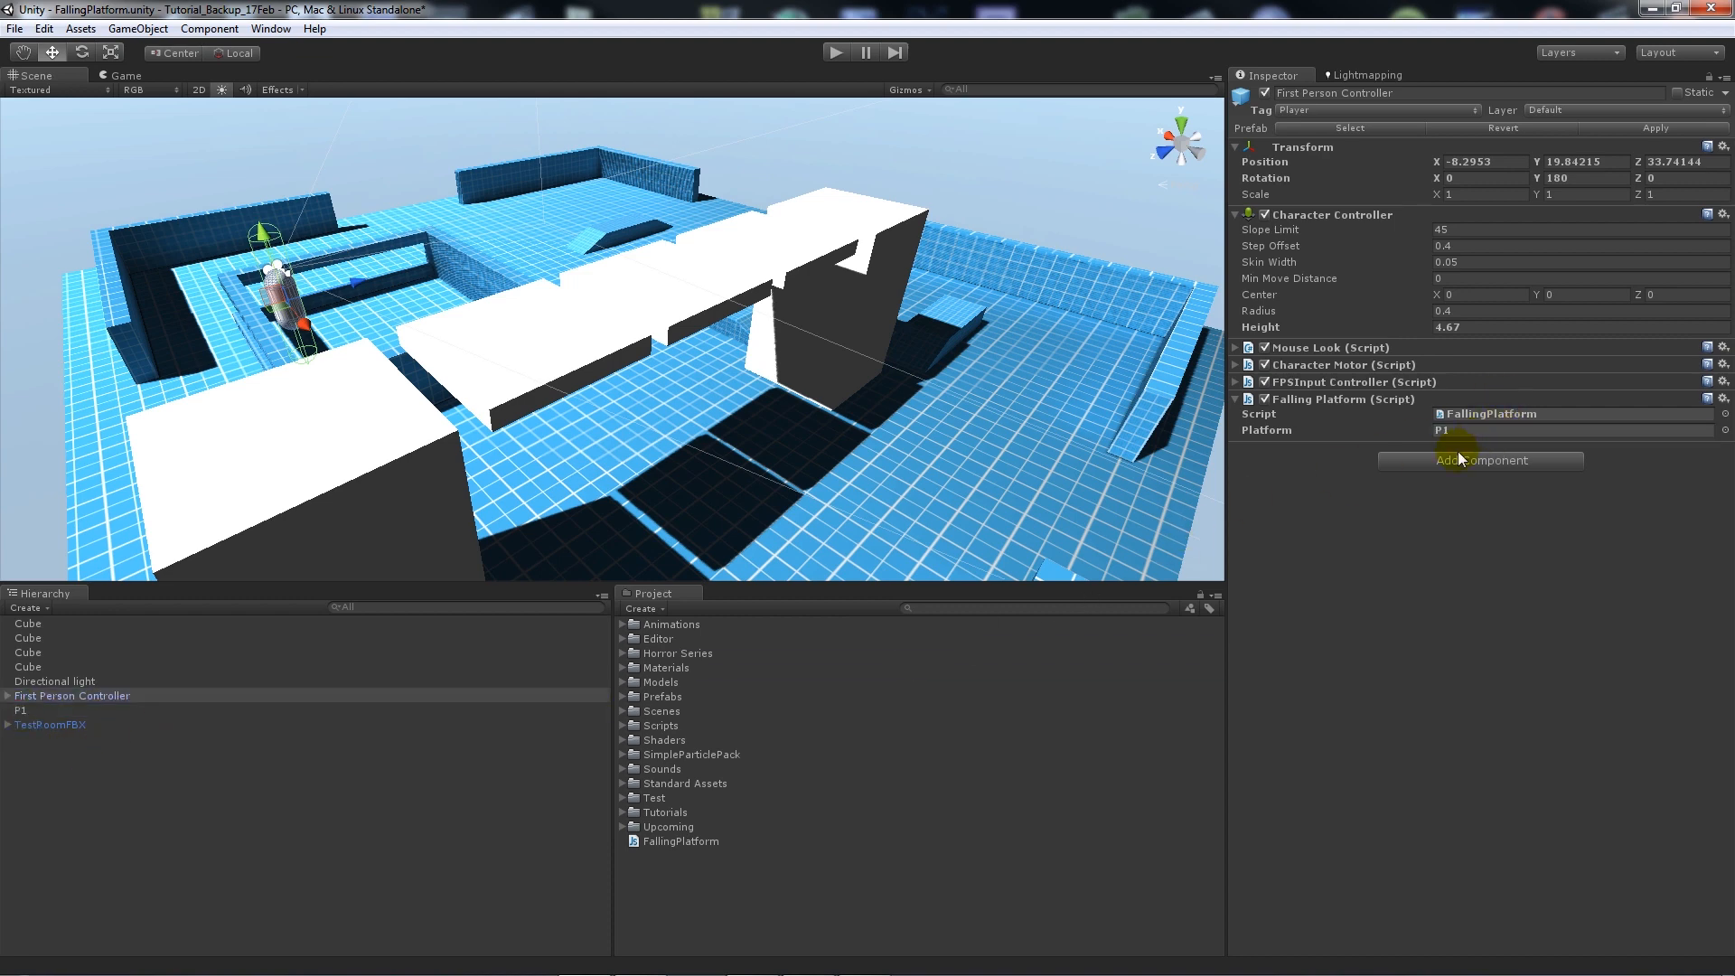
pyautogui.moveTo(949, 9)
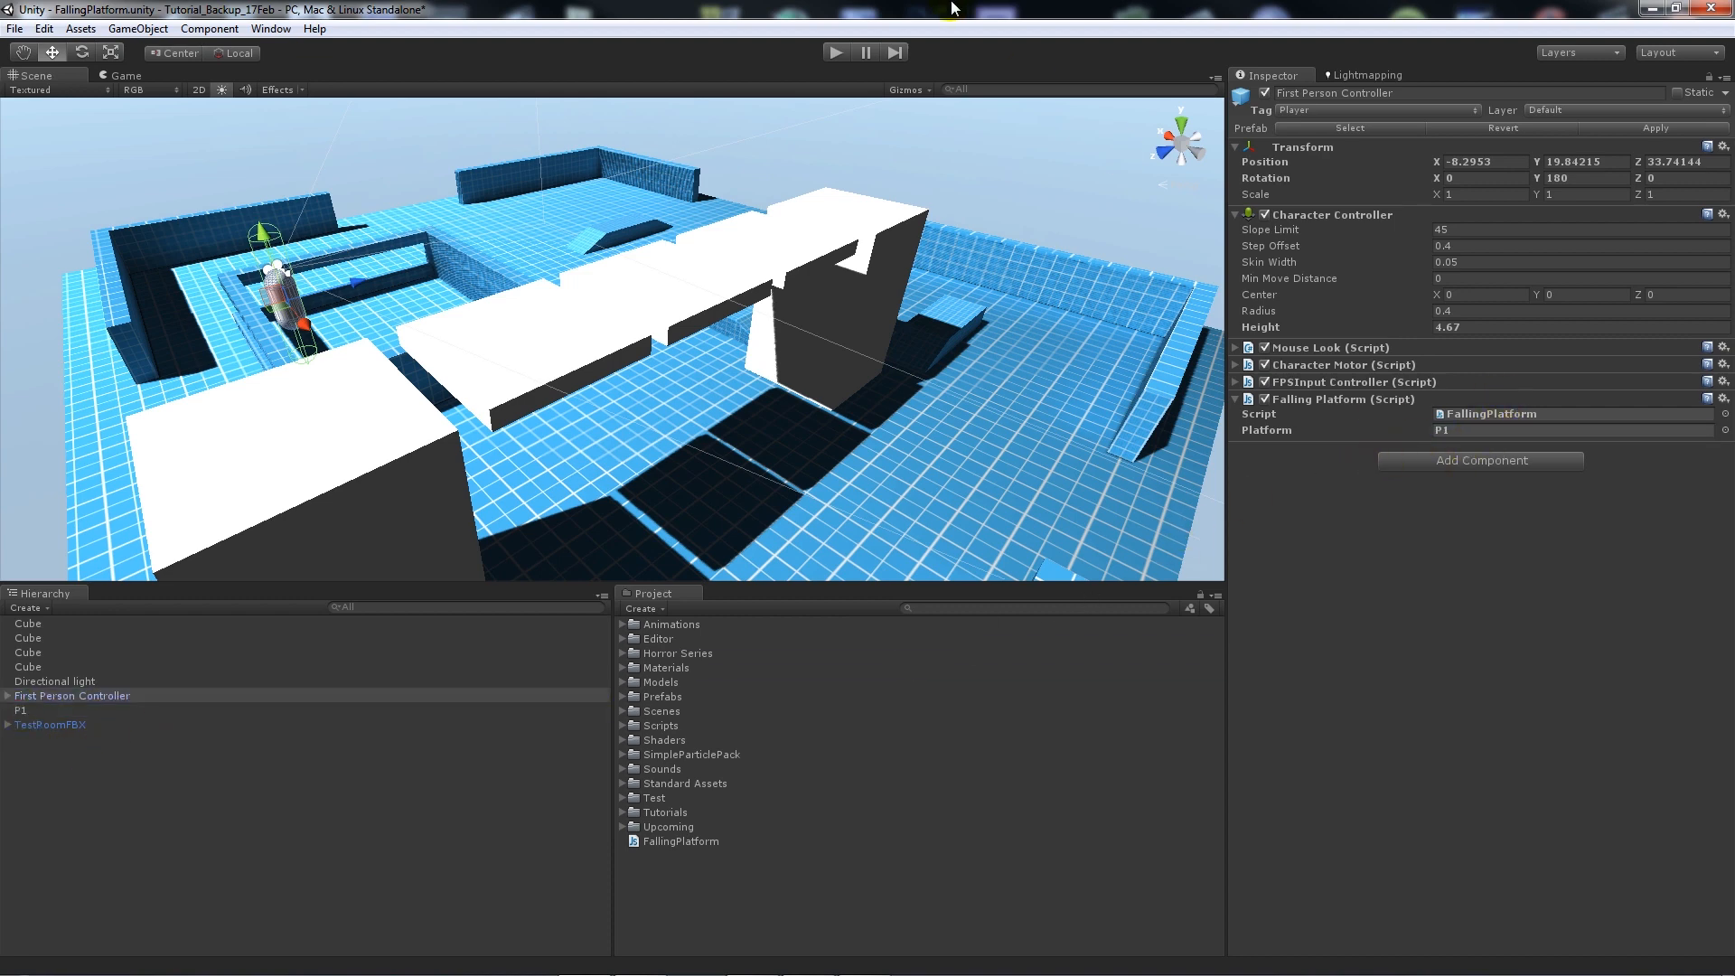